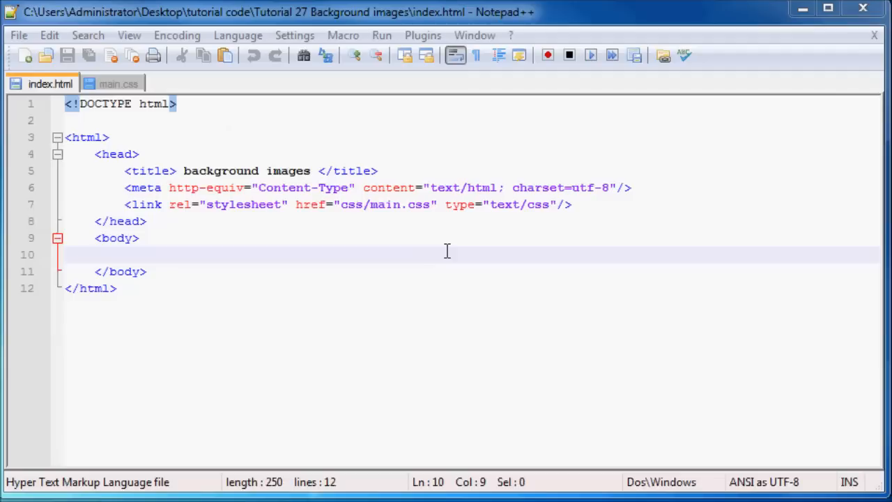
mouse_move(323, 171)
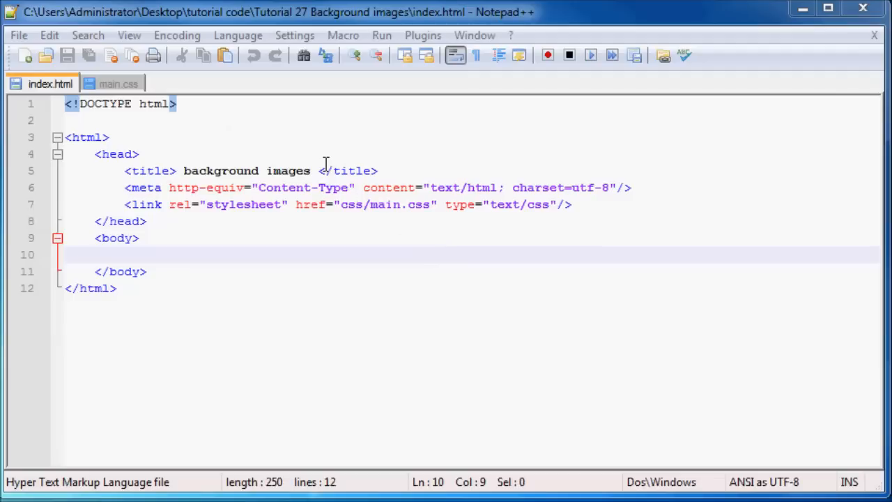
mouse_move(306, 175)
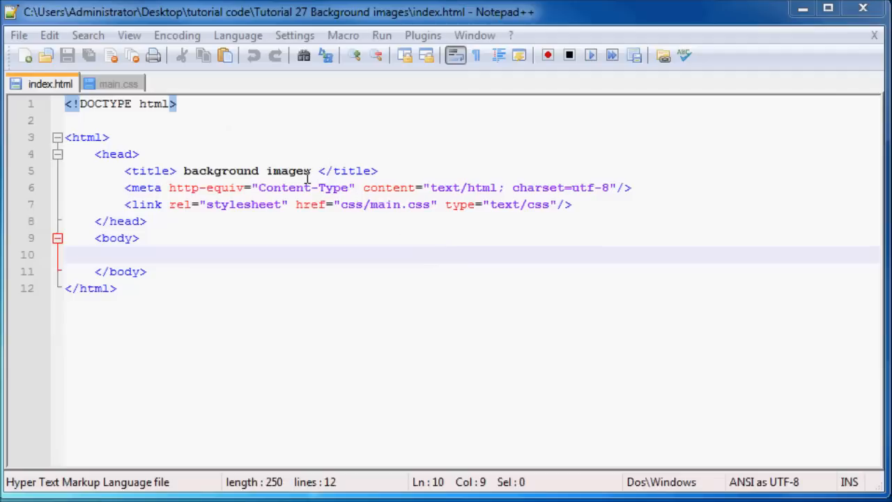
mouse_move(123, 251)
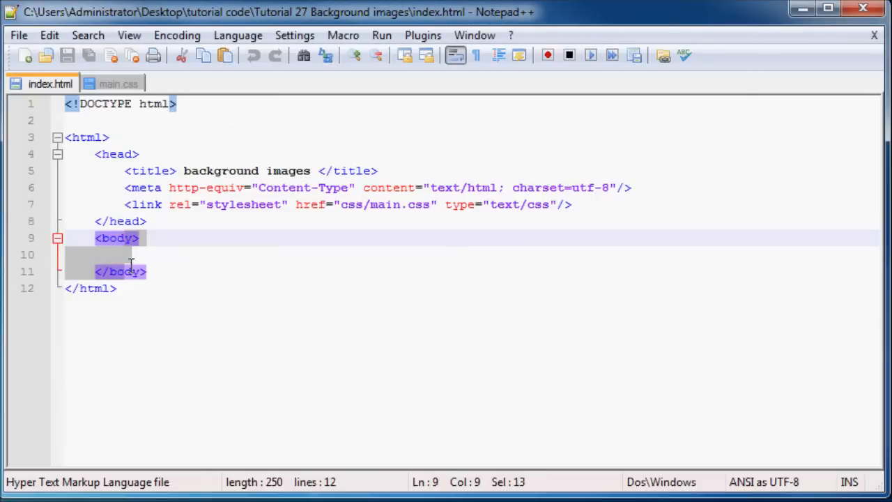
In main.css, start a body rule with a background-image property
left_click(310, 229)
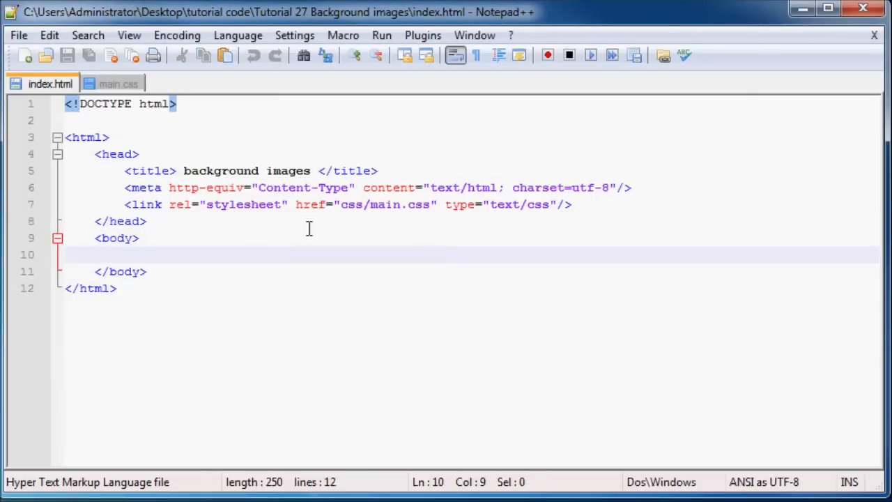
mouse_move(94, 84)
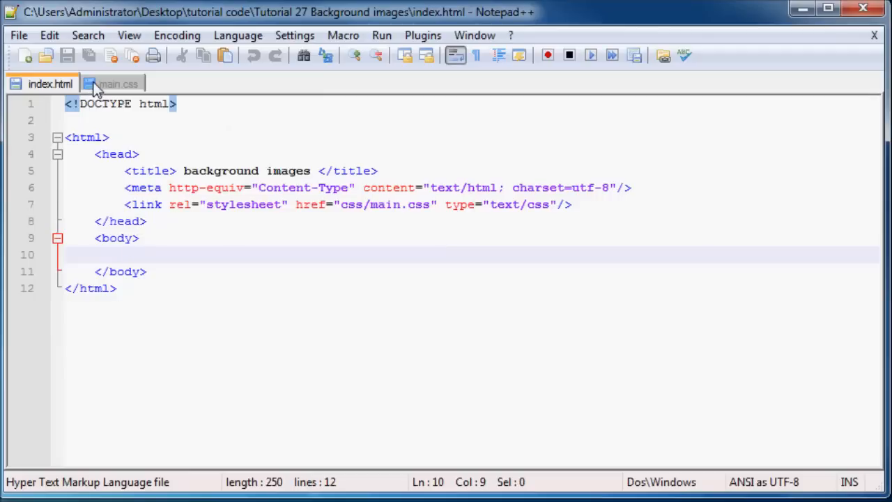
left_click(118, 83)
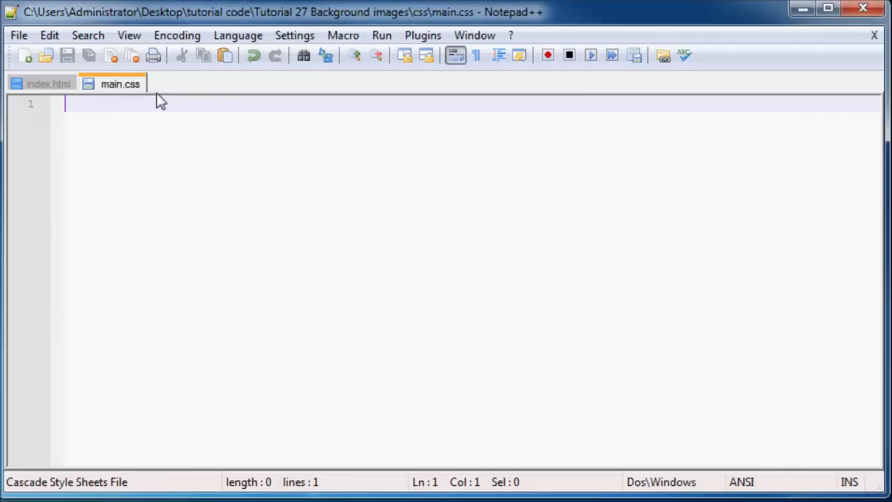
mouse_move(138, 198)
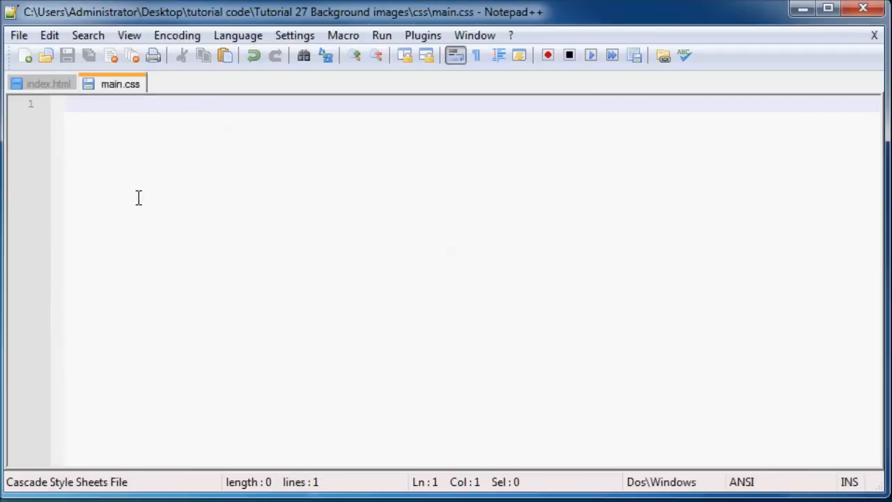
mouse_move(202, 196)
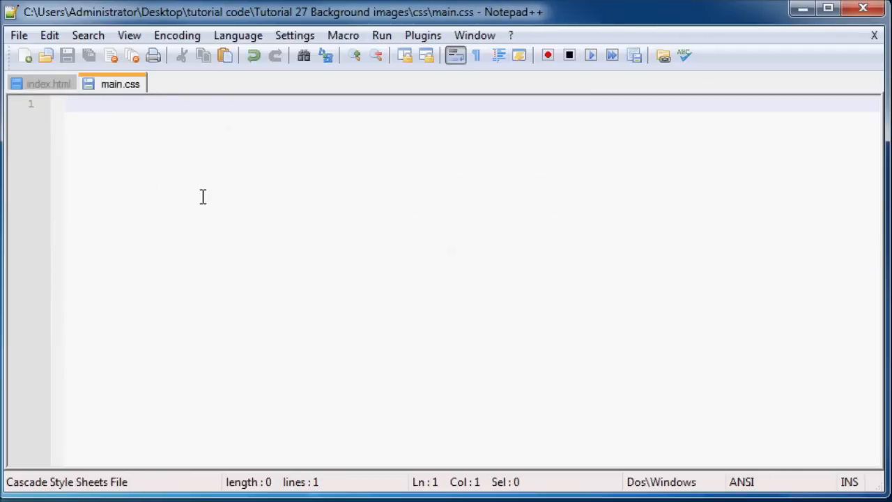
type("body{")
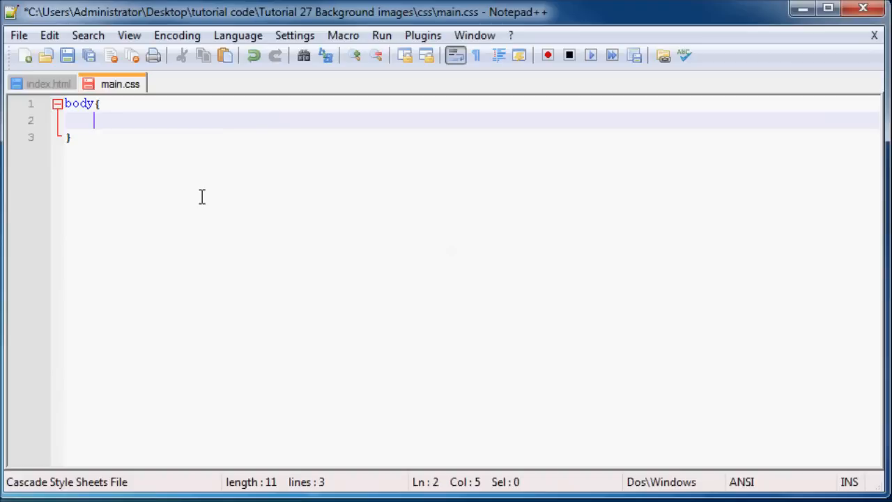
type("backgroun")
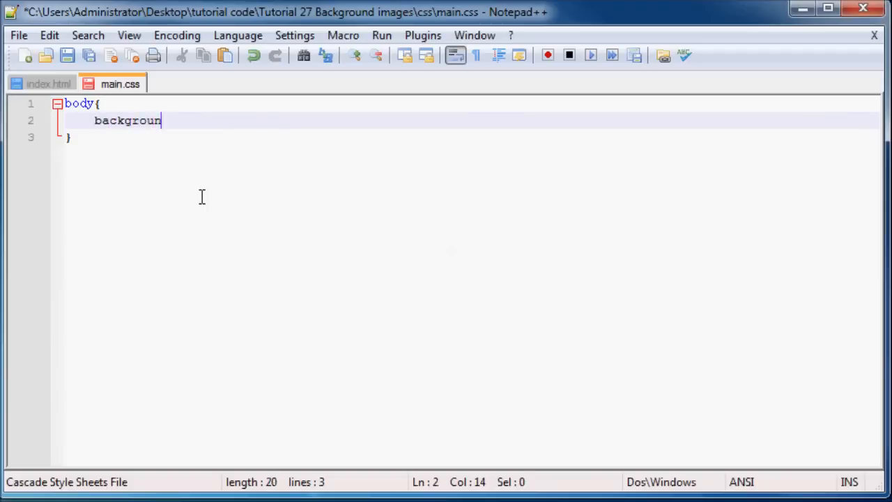
type("-image")
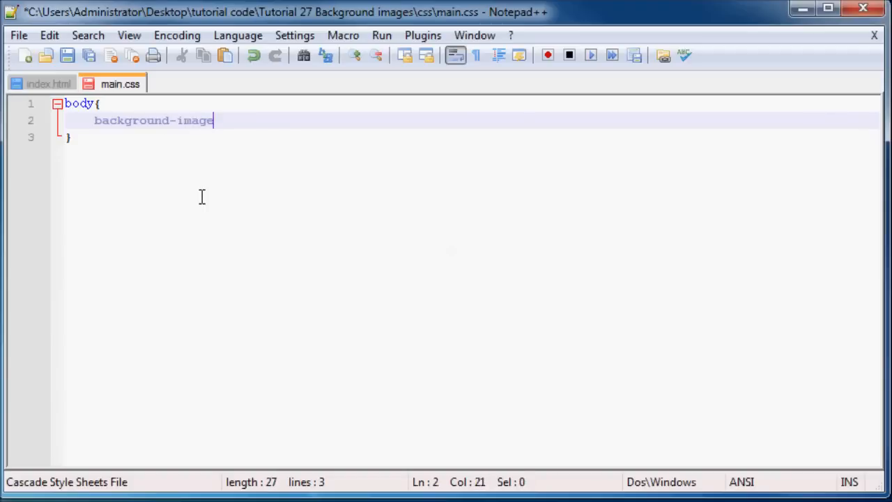
type(":")
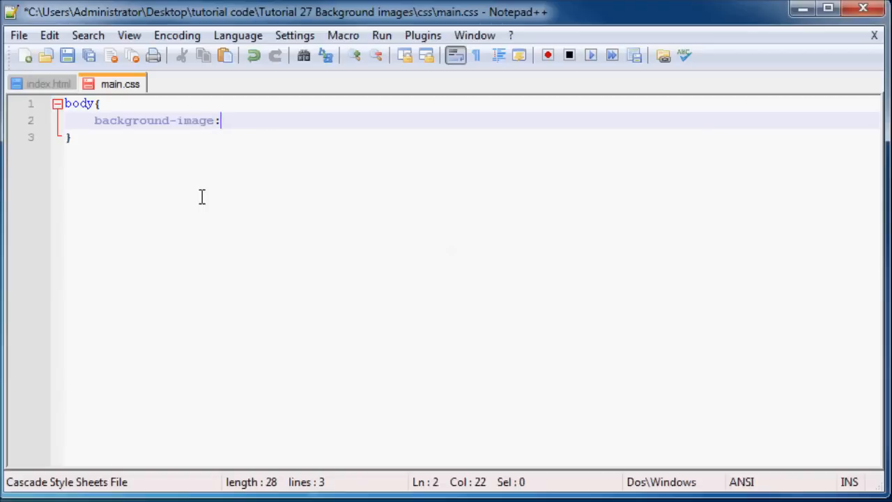
Set the background-image value to url('profile_pic.jpg');
type("url")
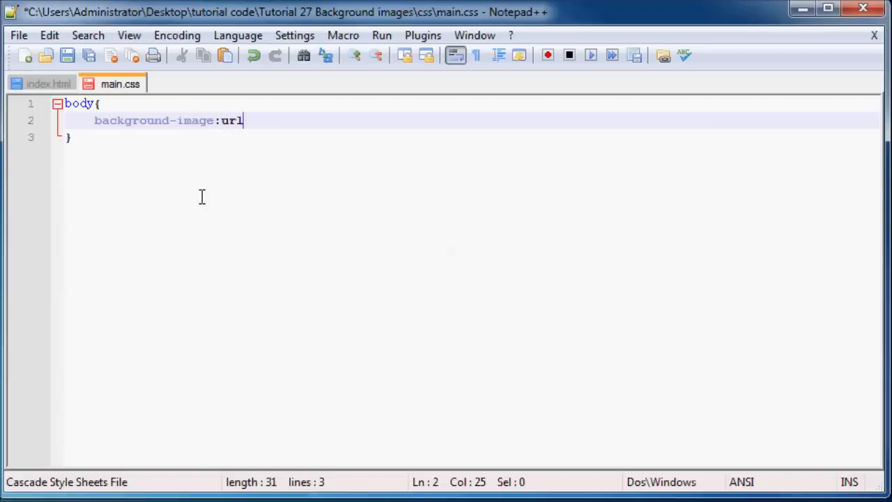
type("()")
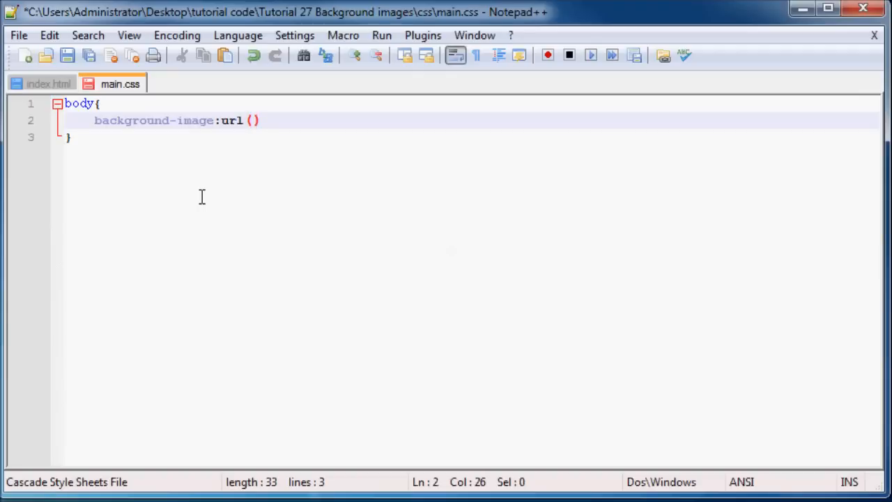
type("''")
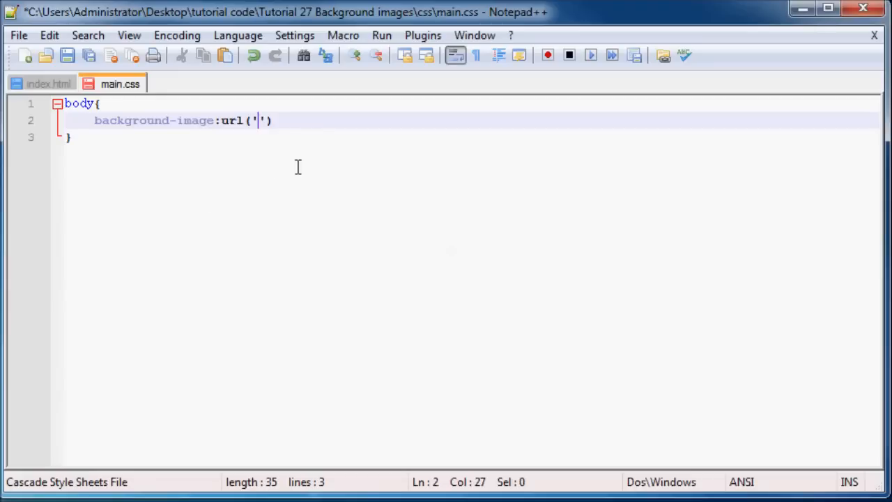
mouse_move(409, 172)
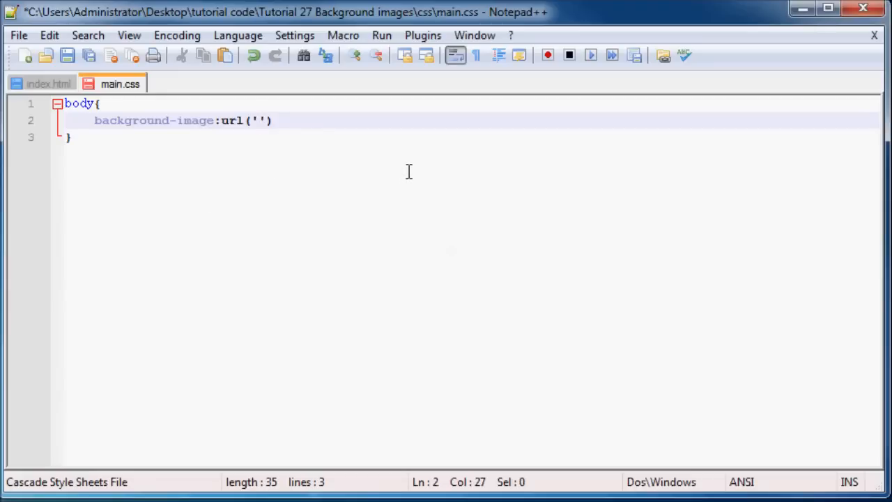
type("p")
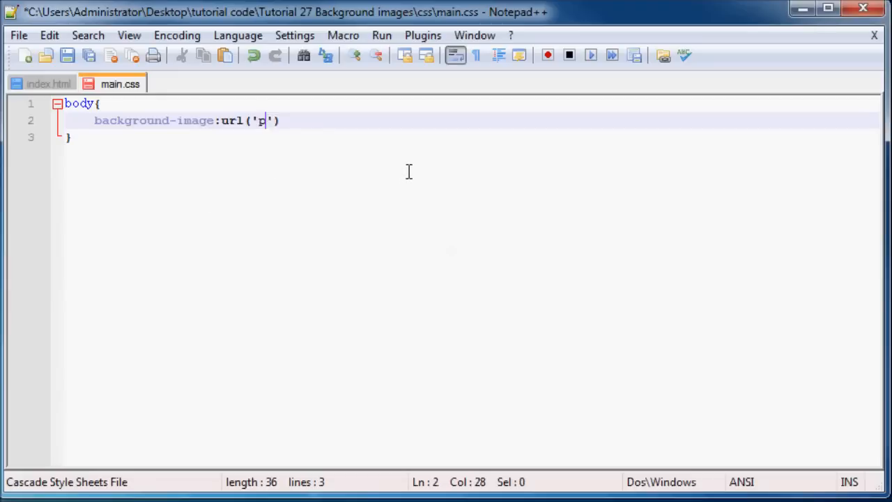
type("rofile")
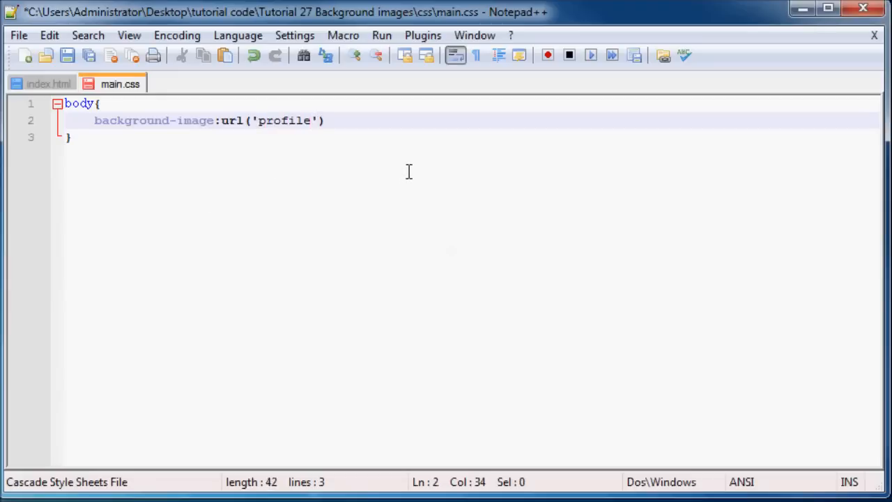
type("_d")
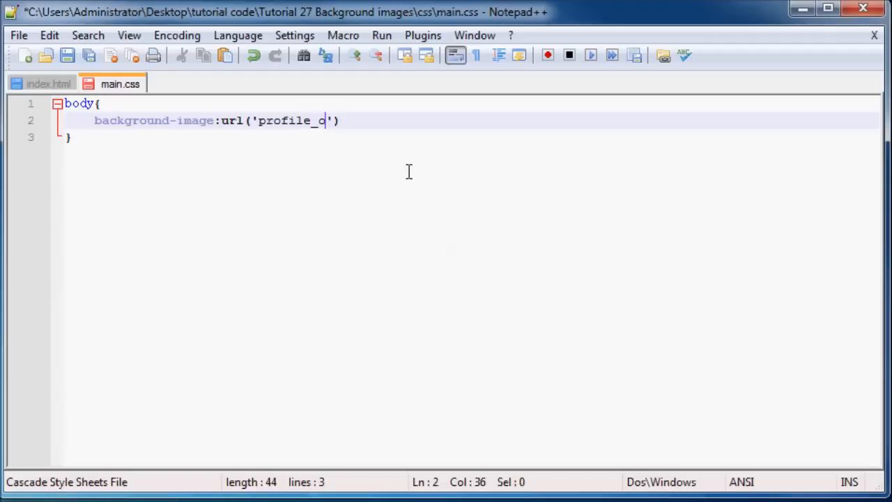
type("pic.")
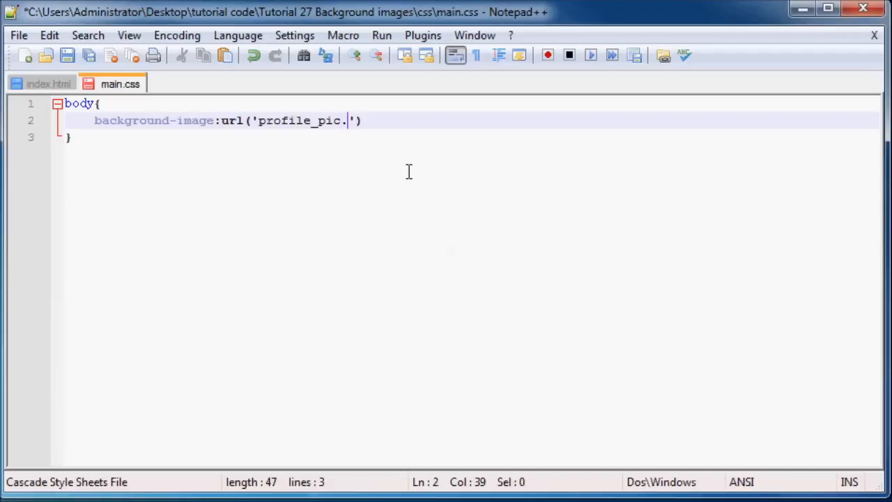
type("jpg")
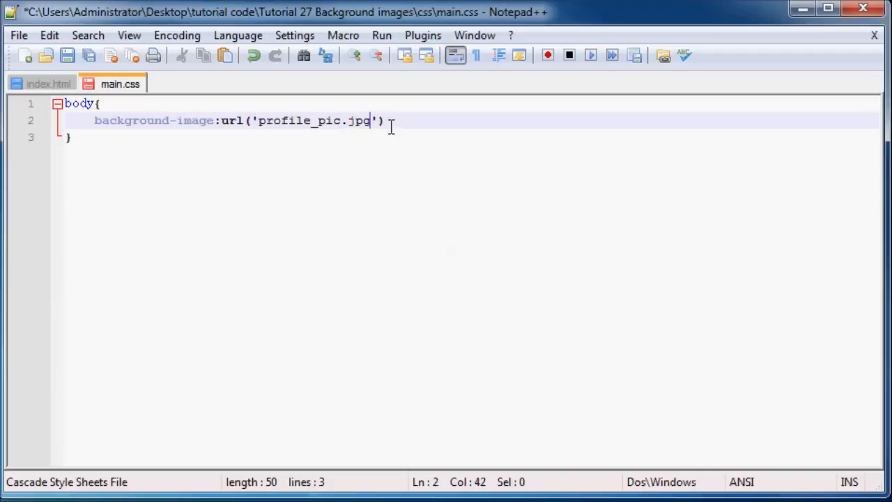
type(";")
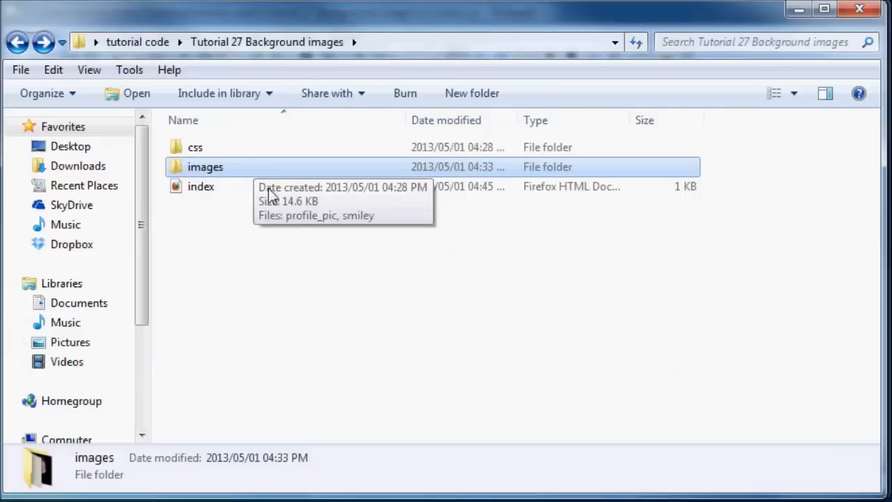
mouse_move(319, 254)
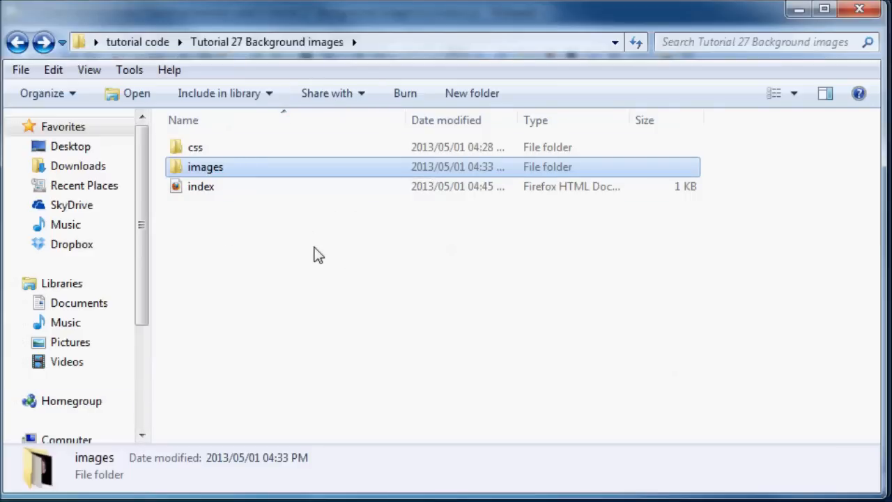
In the Tutorial 27 Background images folder, select index and open the css folder
left_click(200, 186)
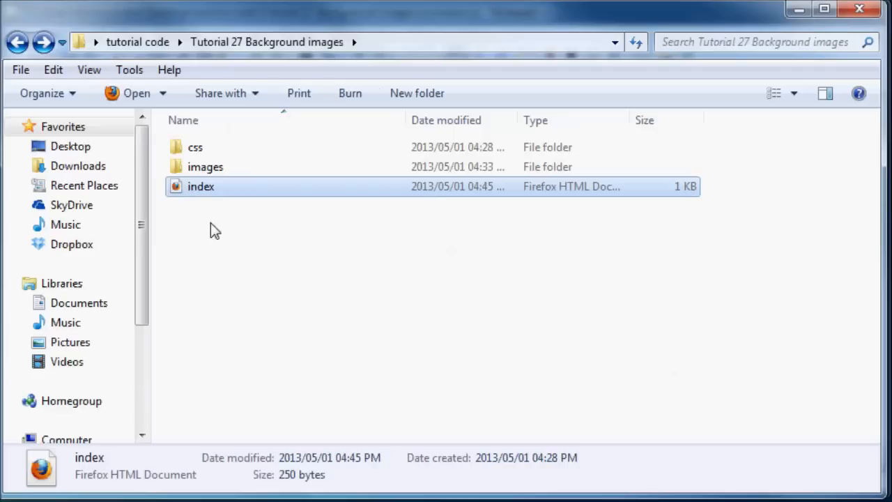
mouse_move(234, 238)
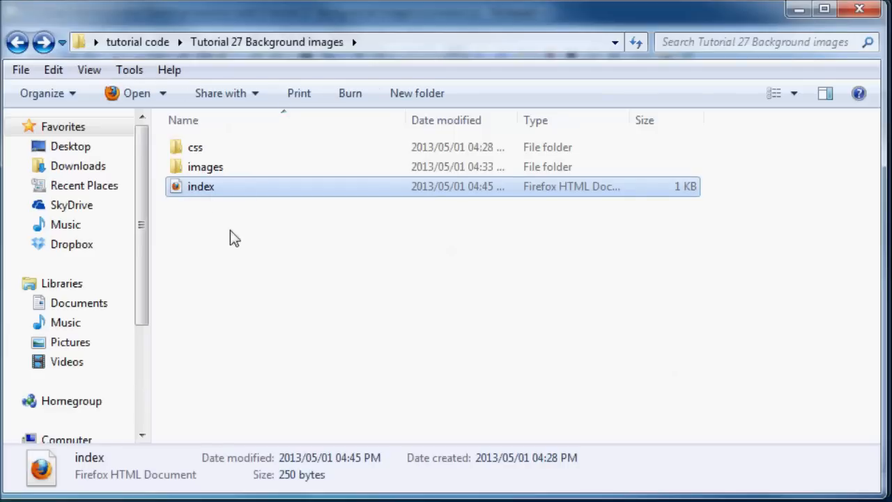
mouse_move(220, 147)
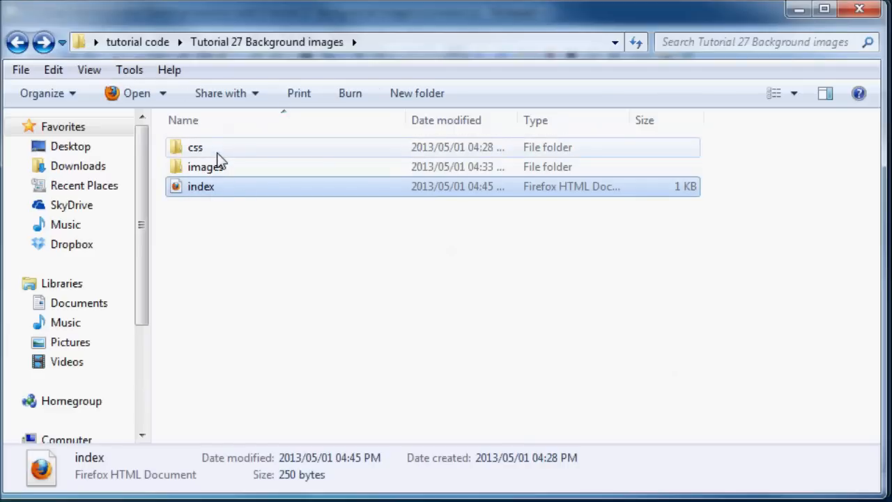
double_click(195, 147)
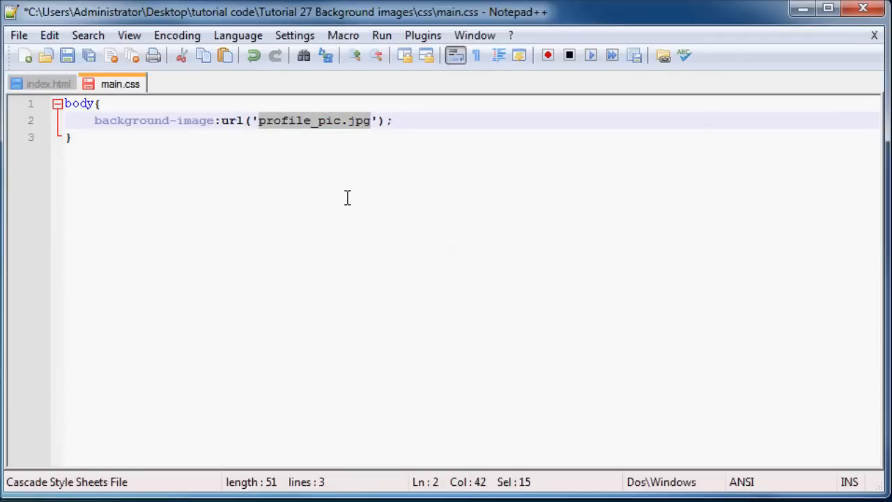
Save main.css and confirm index.html links to that stylesheet
left_click(336, 196)
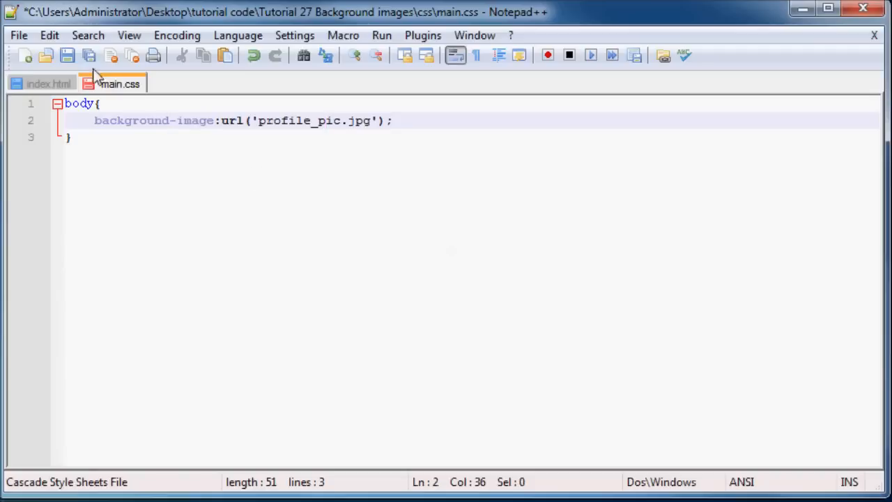
left_click(423, 35)
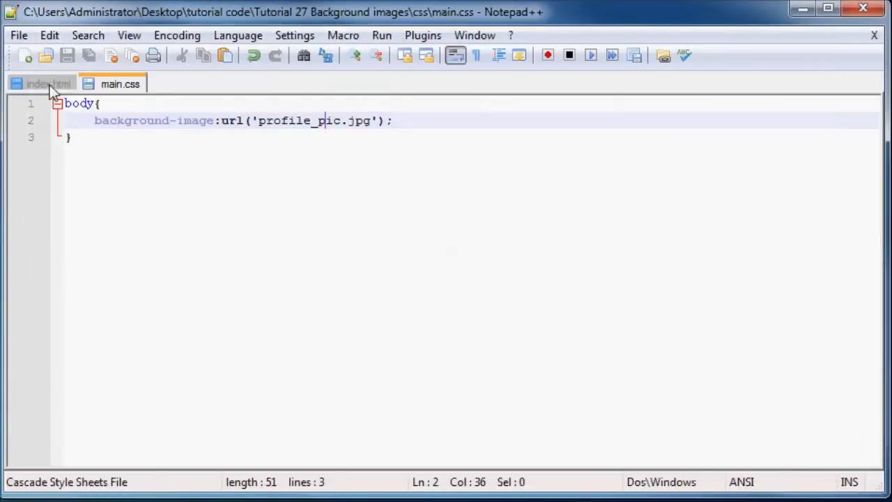
left_click(42, 83)
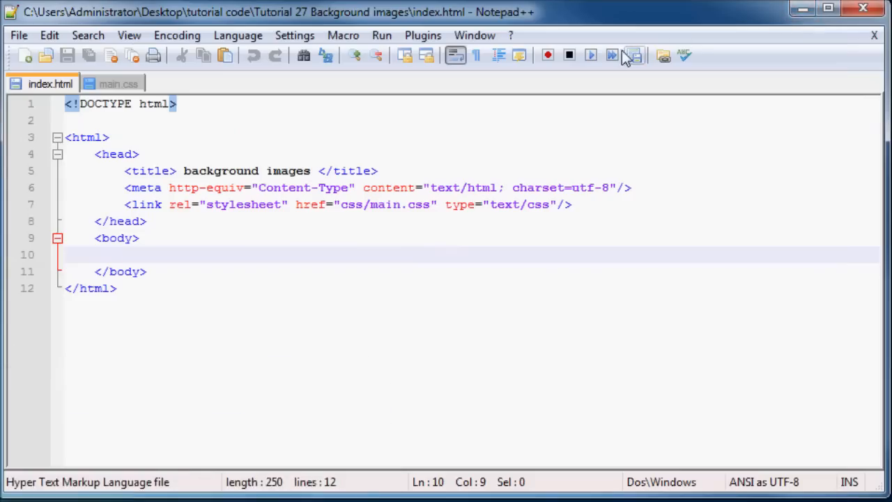
mouse_move(80, 371)
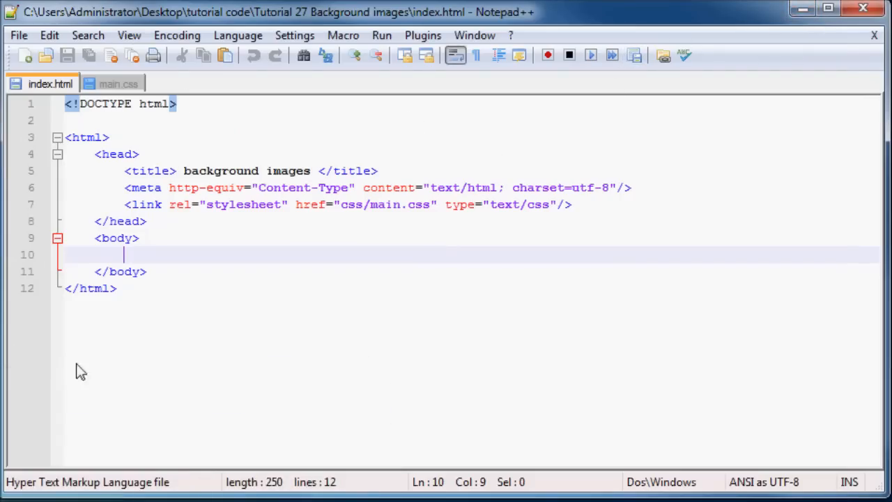
left_click(119, 84)
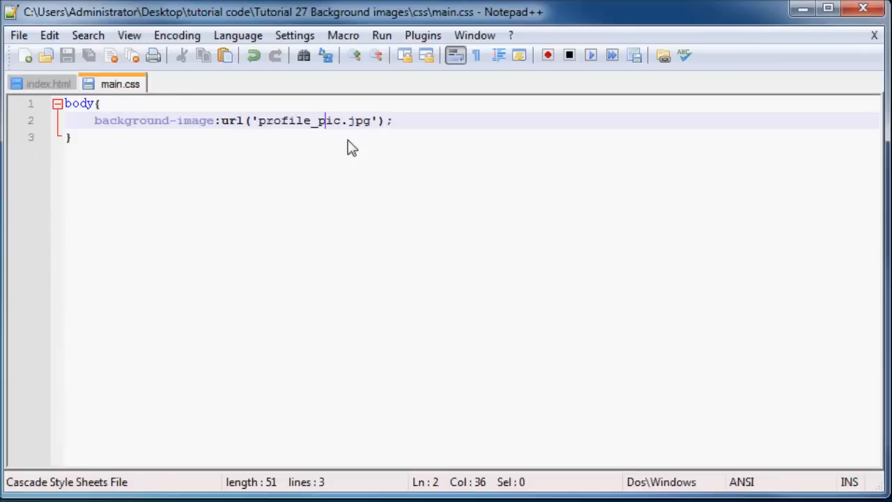
Select the profile_pic file name in the image path and bring up the project folder
left_click(70, 137)
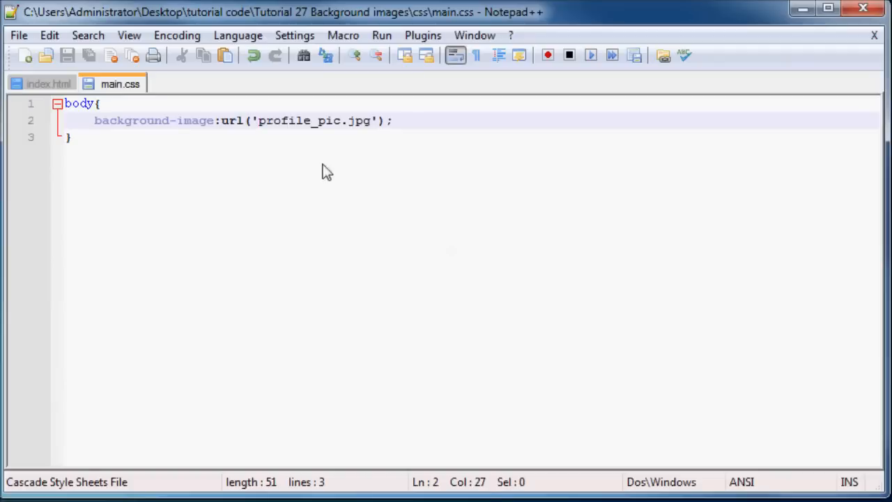
double_click(300, 121)
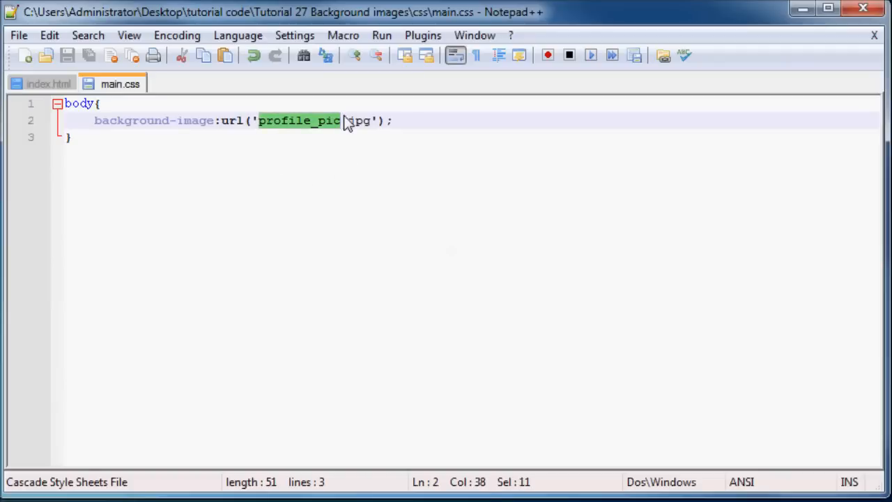
left_click(101, 137)
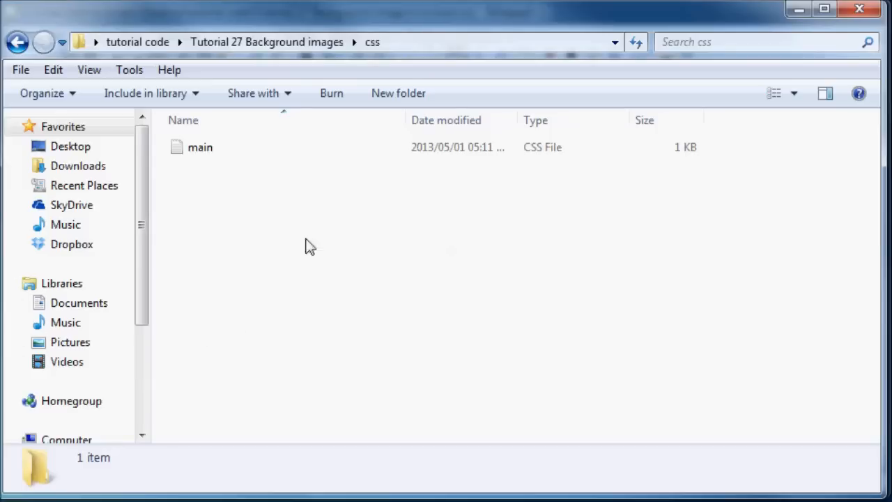
Browse from the css folder up into the images folder to confirm profile_pic is there
left_click(201, 147)
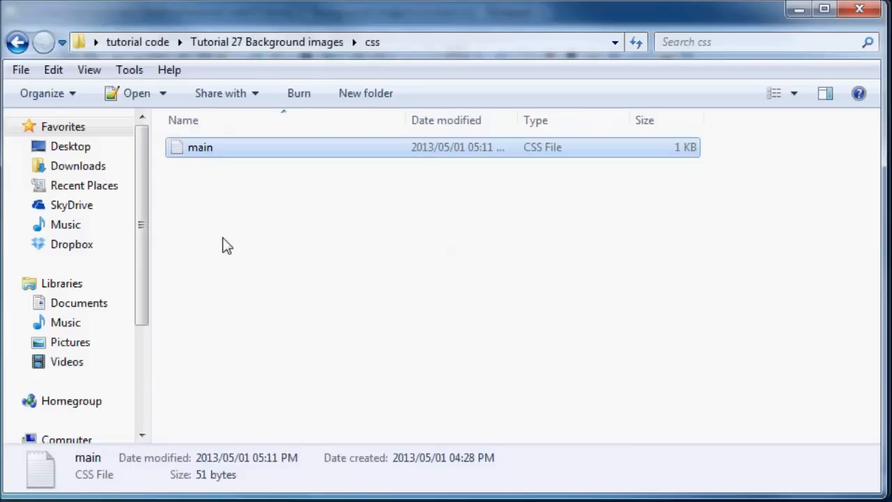
mouse_move(227, 208)
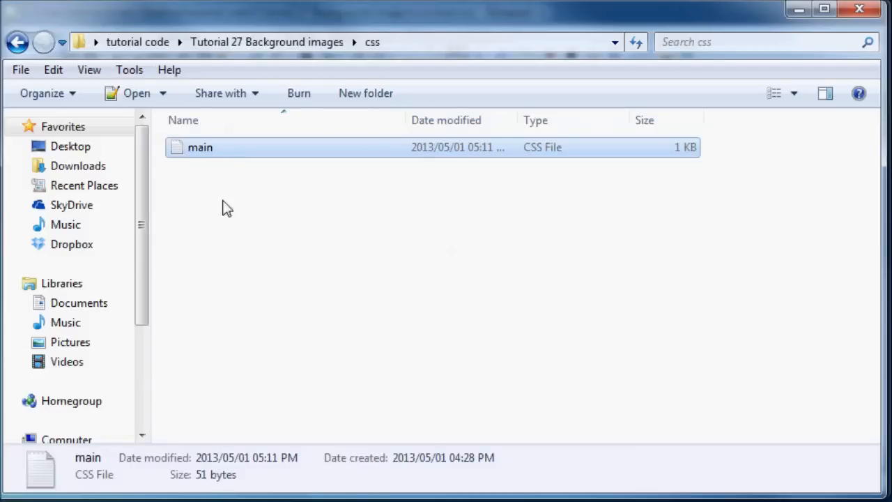
mouse_move(204, 403)
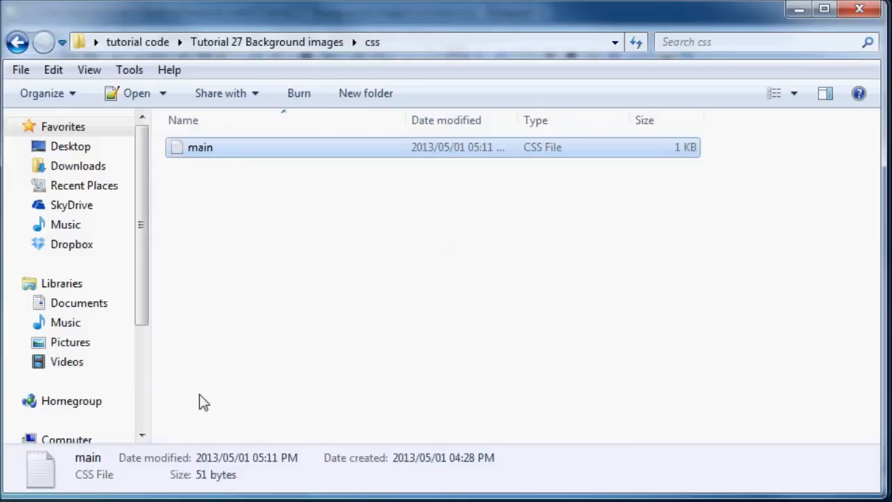
mouse_move(239, 276)
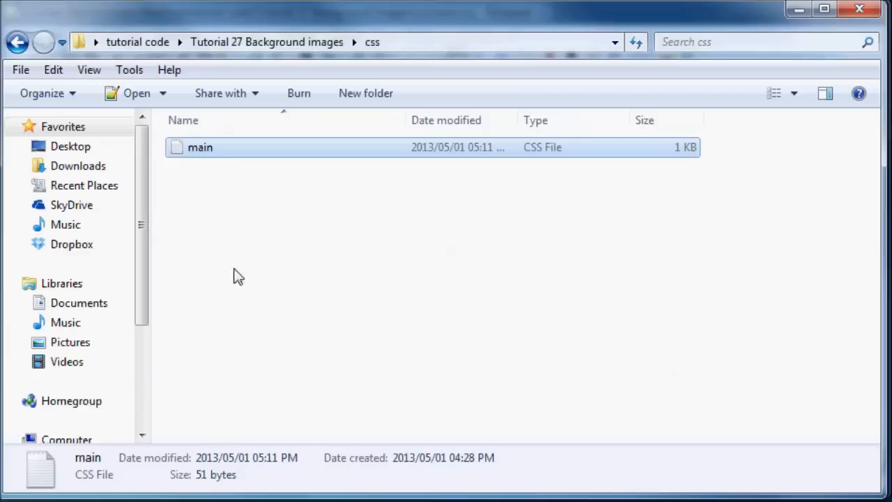
left_click(239, 275)
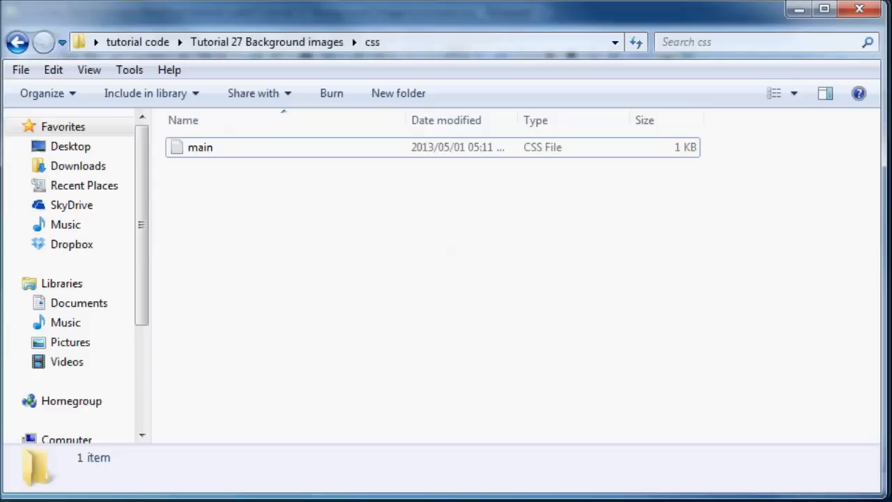
mouse_move(225, 188)
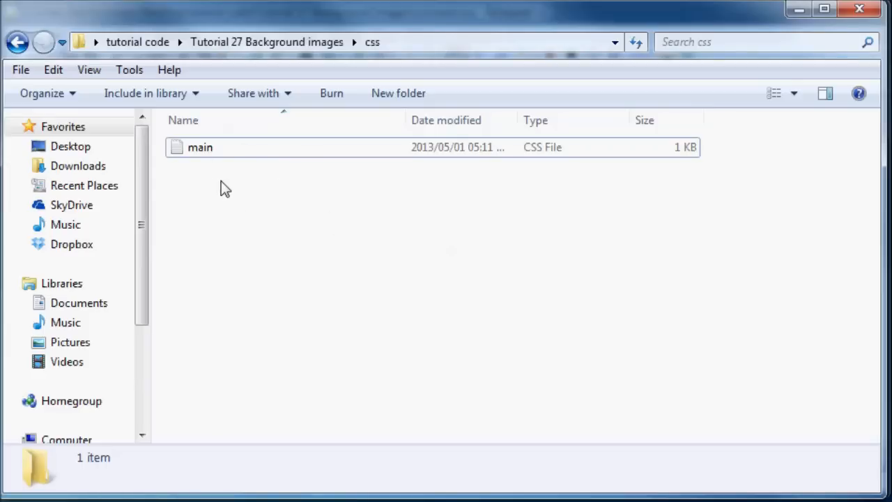
left_click(17, 42)
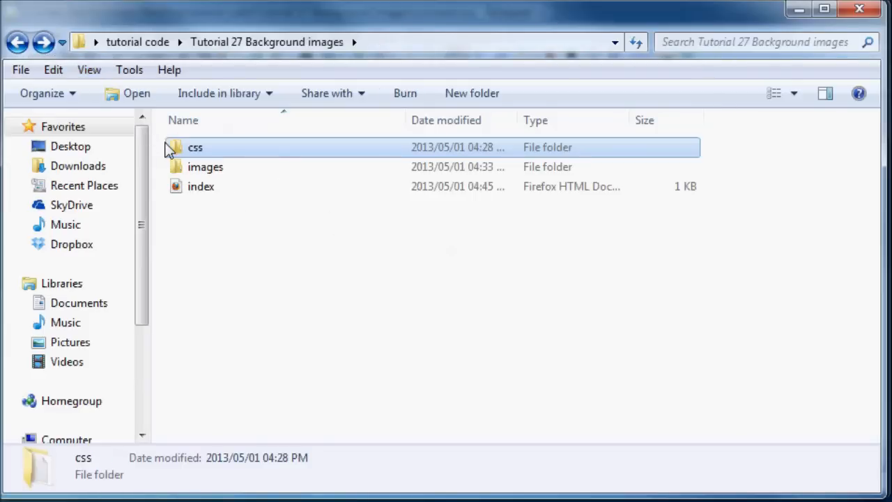
double_click(205, 167)
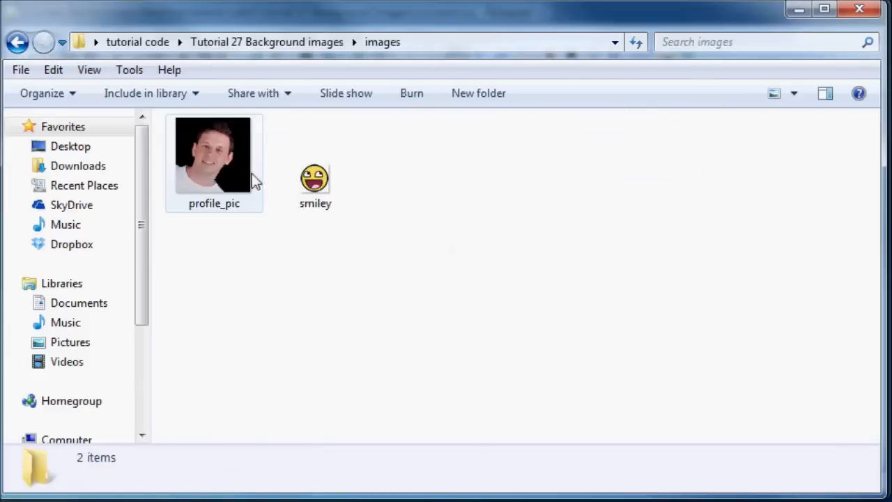
left_click(214, 154)
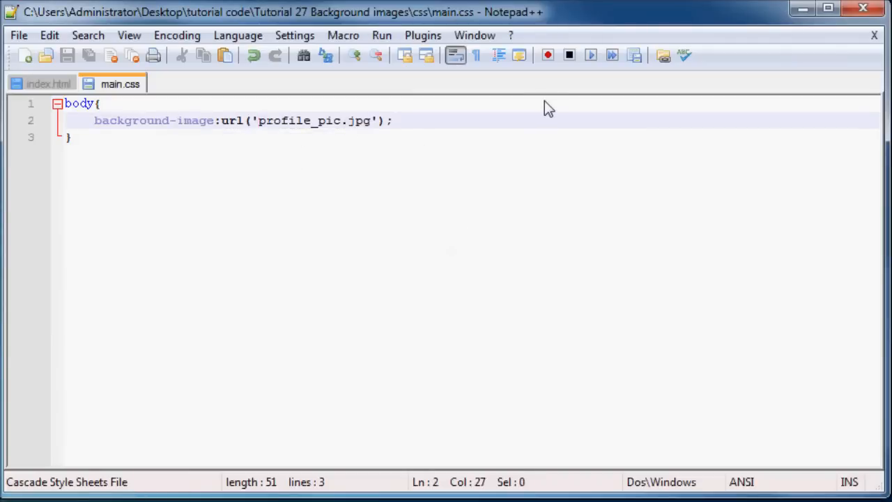
Change the image path inside url() to '../images/profile_pic.jpg'
type("../")
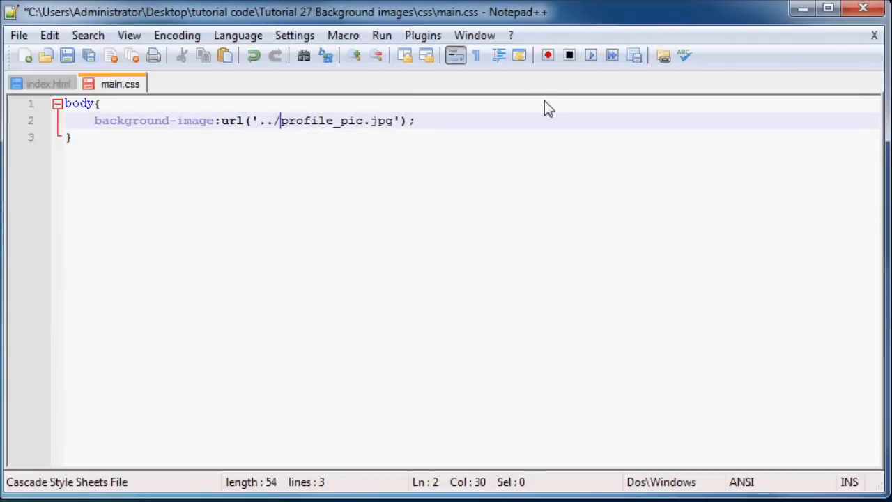
type("images")
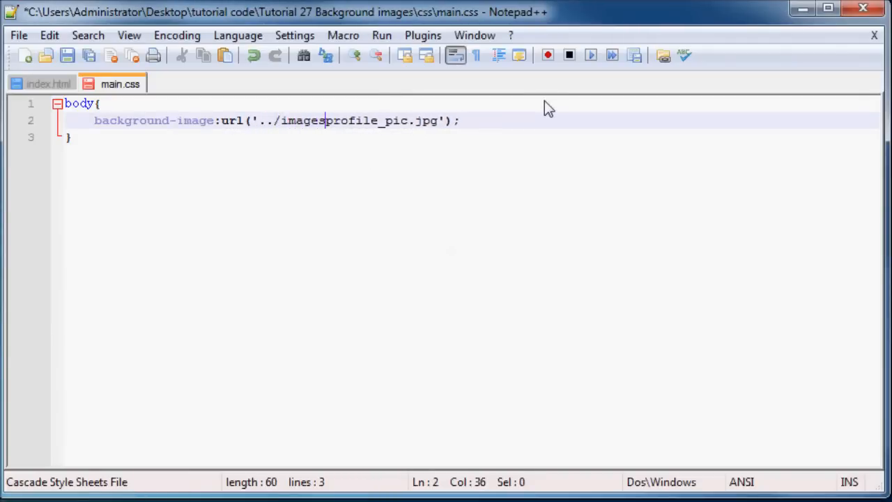
type("/")
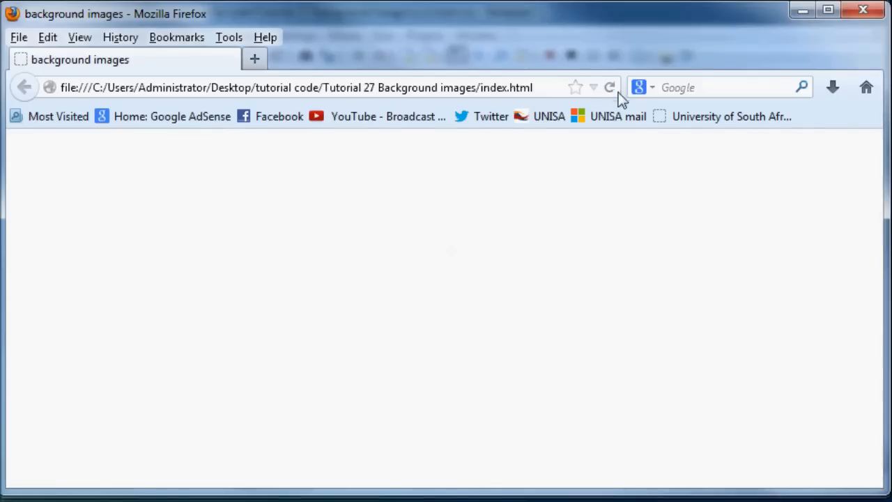
Reload index.html in Firefox to see profile_pic tiled across the page
left_click(610, 86)
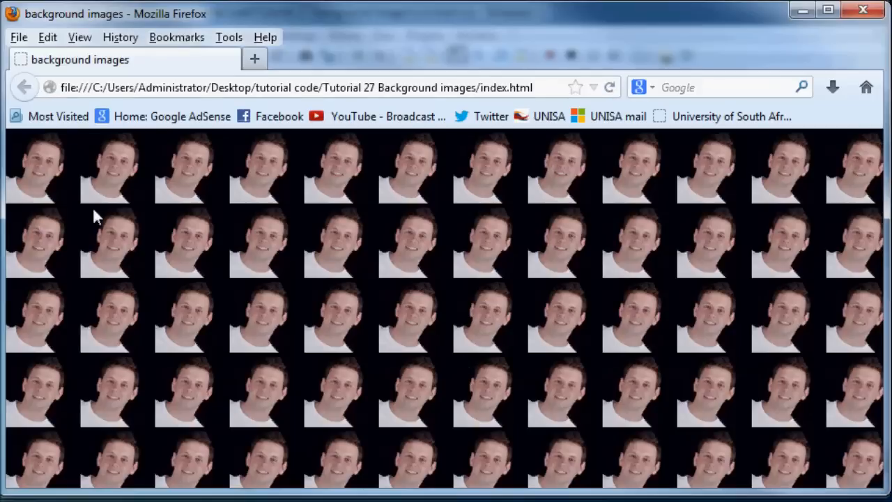
mouse_move(21, 181)
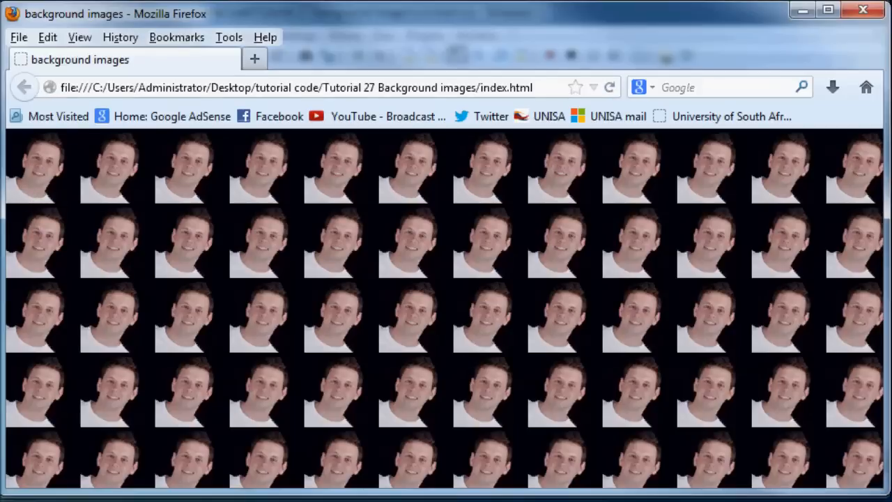
mouse_move(197, 155)
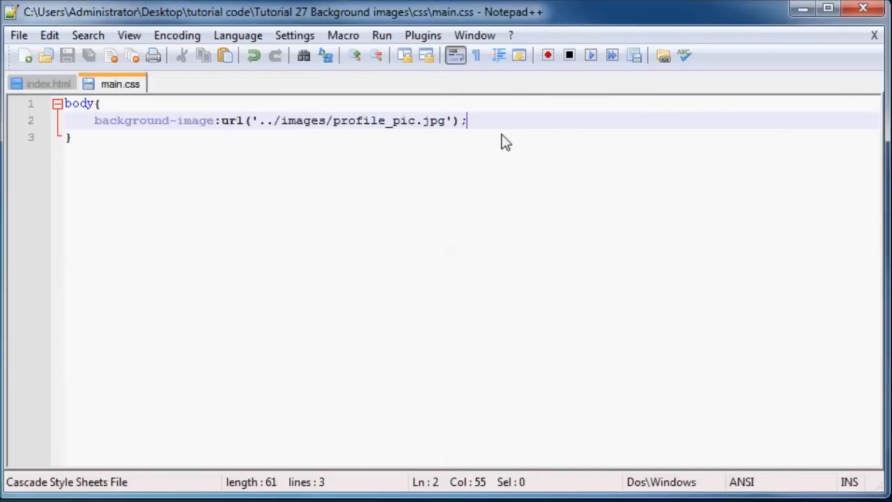
mouse_move(516, 134)
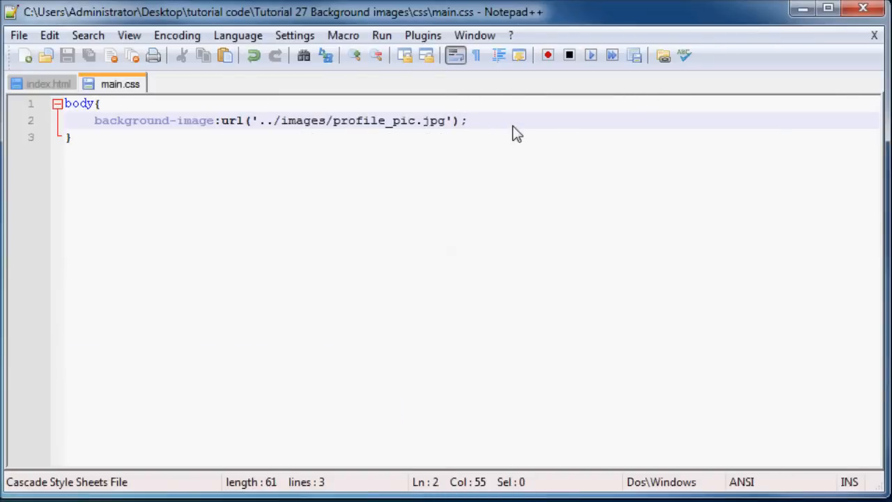
Add background-repeat:no-repeat; on a new line inside the body rule
key("Enter")
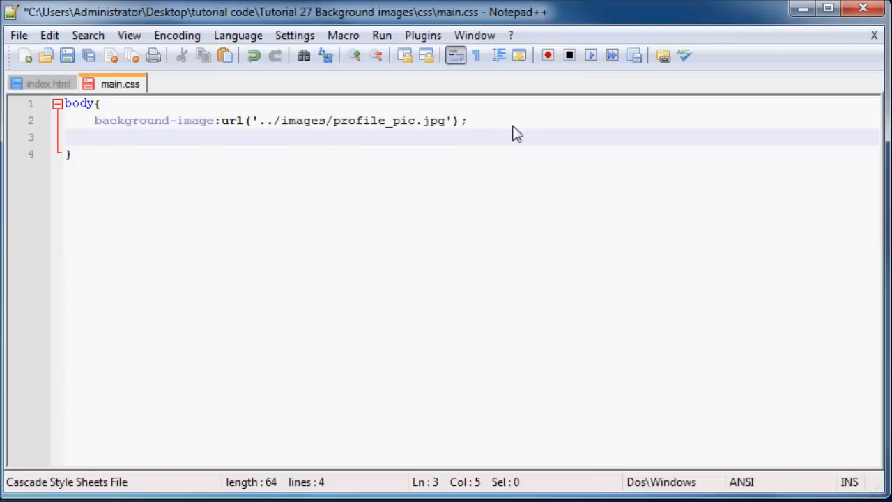
type("b")
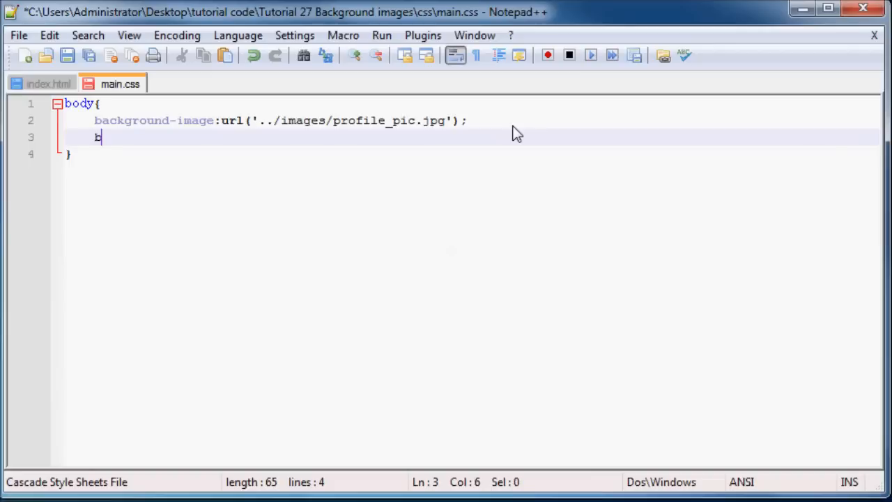
type("ackground")
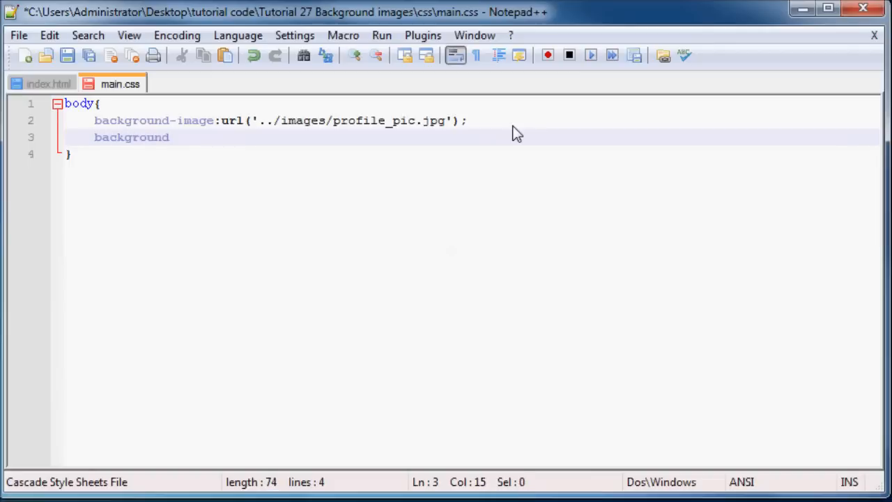
type("-re")
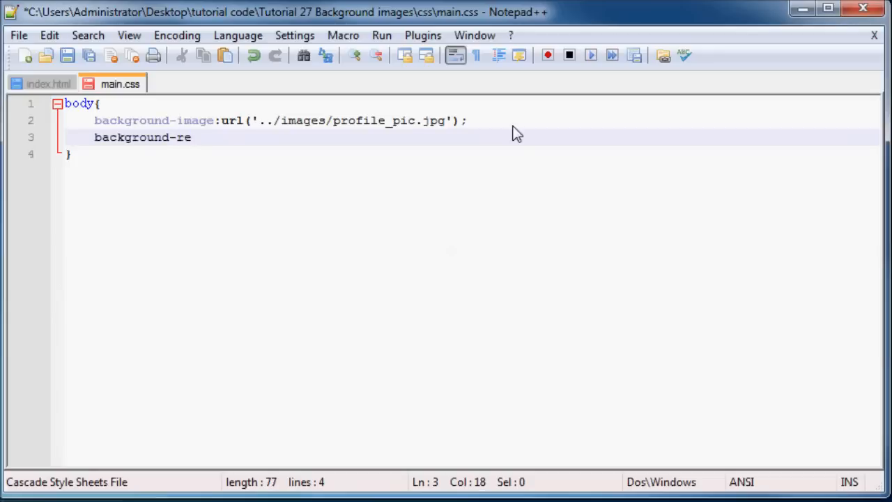
type("peat")
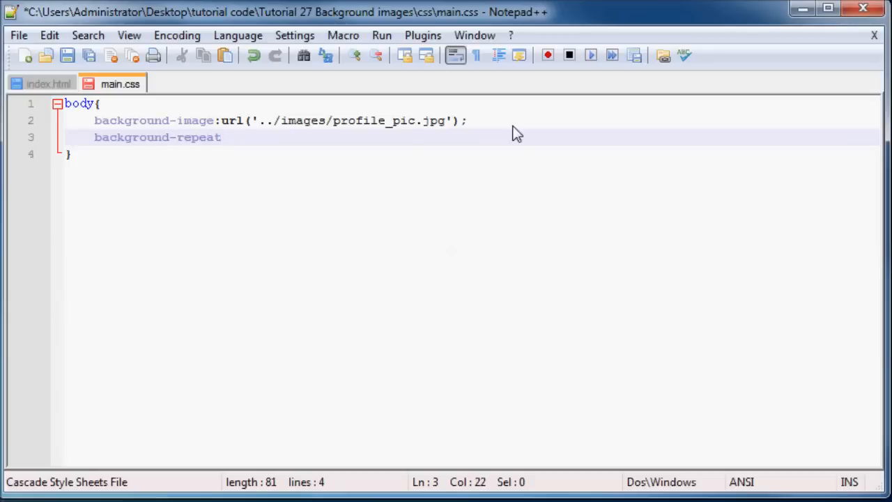
type(":no")
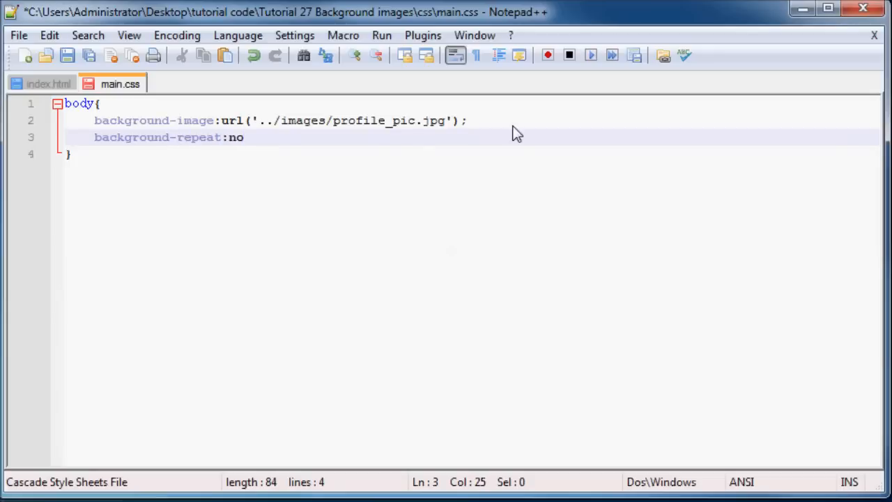
type("-repeat;")
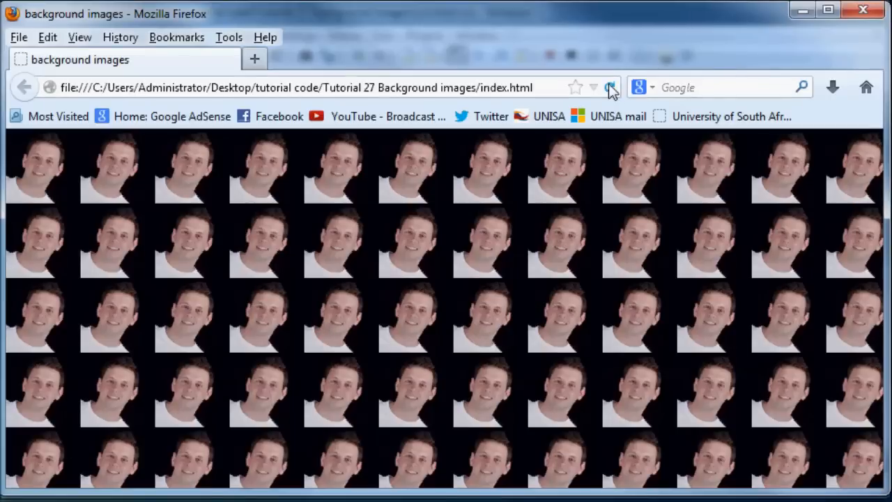
Reload Firefox to preview no-repeat, then change the repeat value to repeat-x
left_click(610, 87)
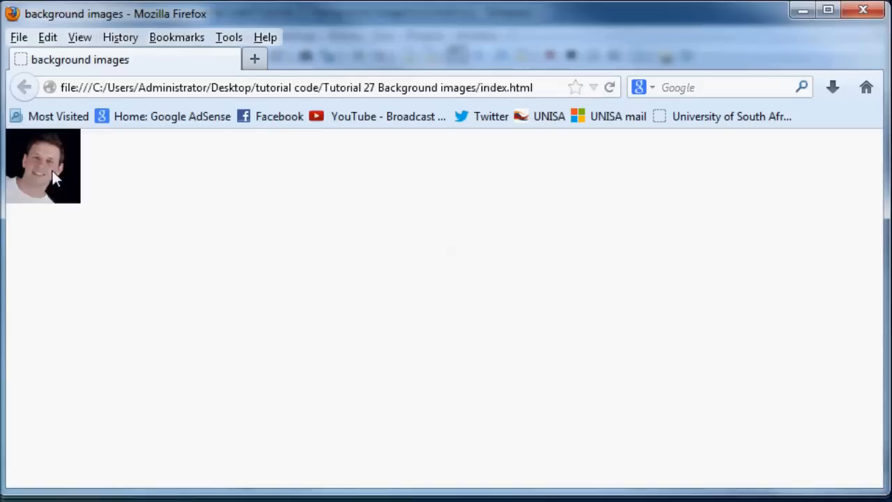
mouse_move(632, 46)
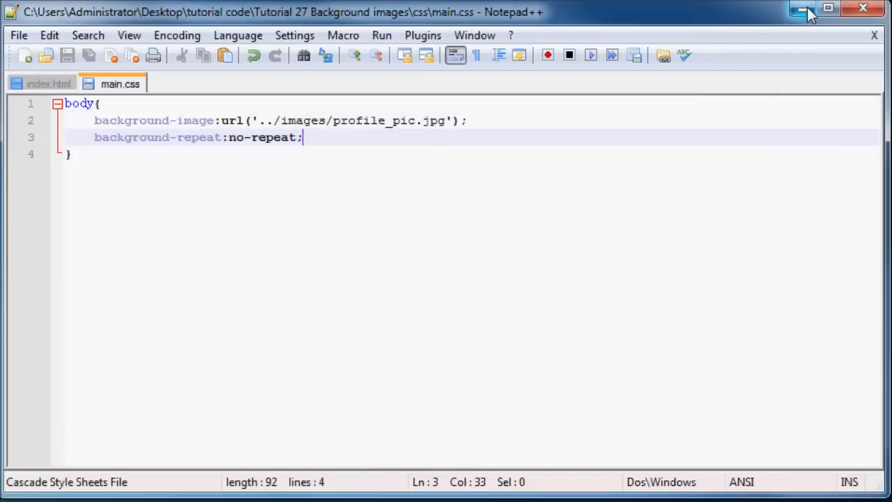
mouse_move(251, 152)
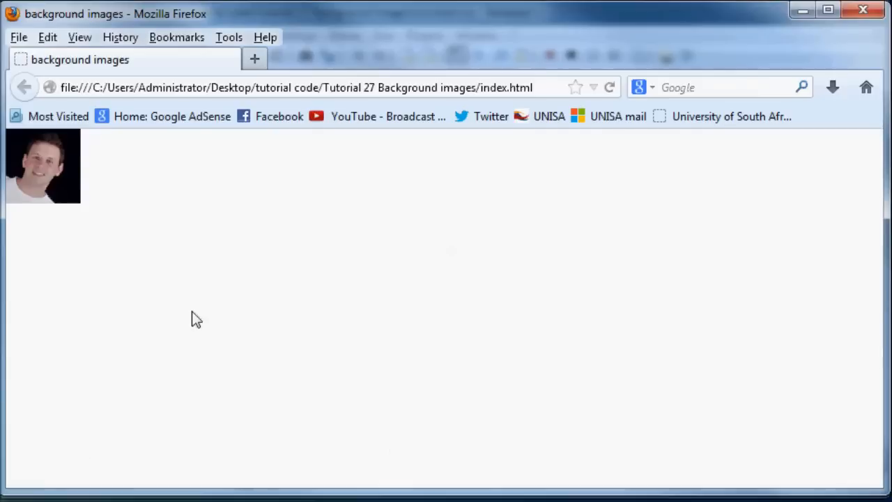
mouse_move(36, 180)
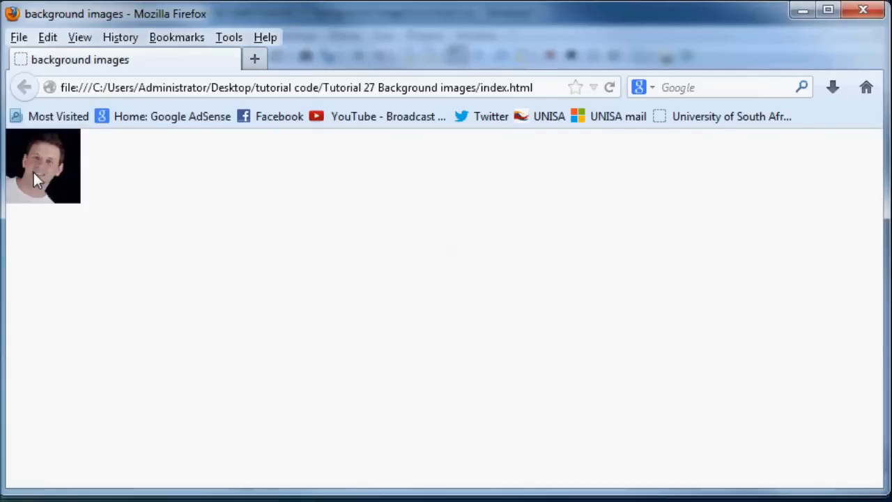
mouse_move(805, 17)
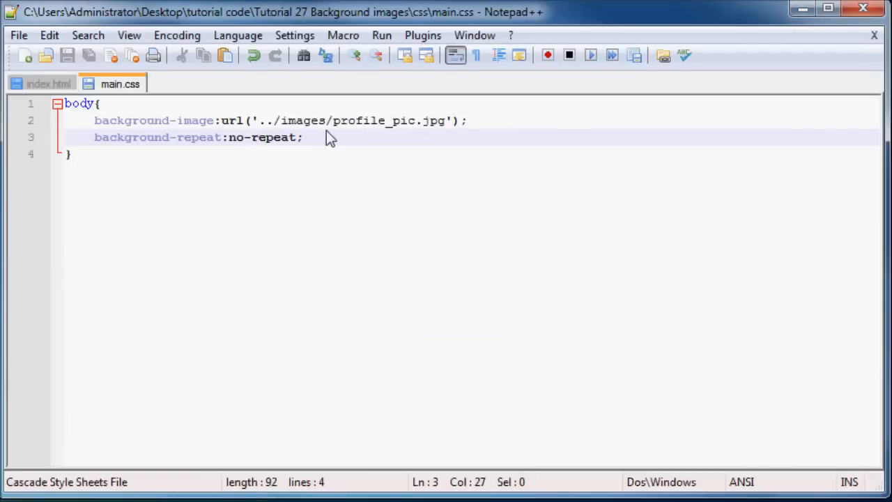
key("BackSpace")
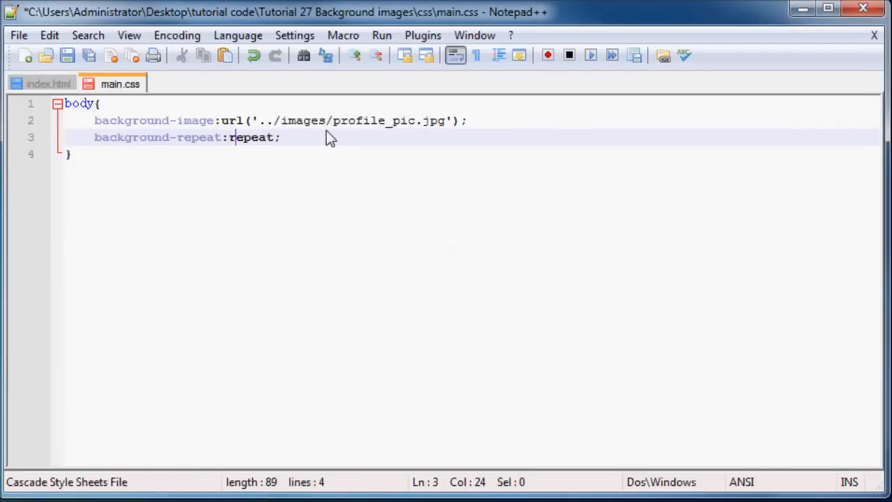
type("-")
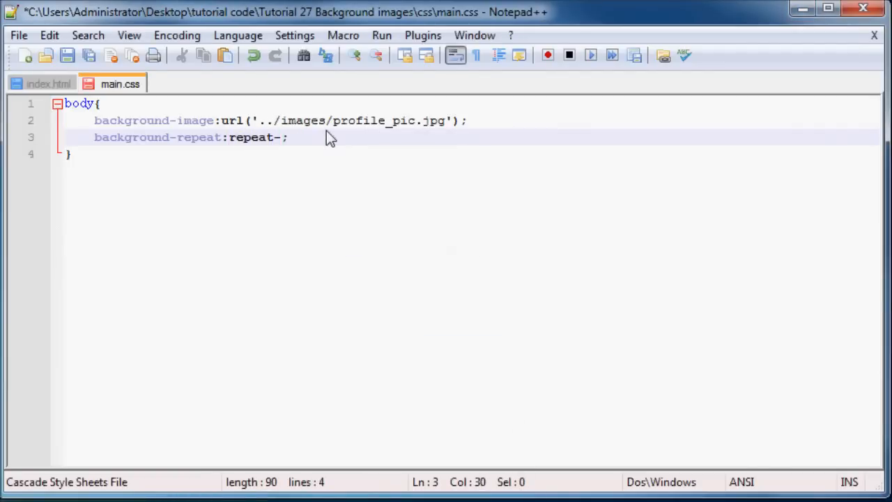
type("x")
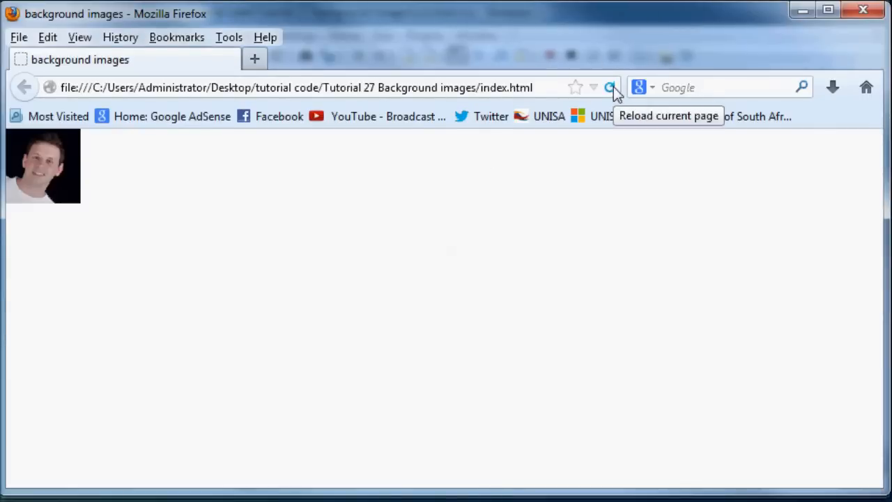
Reload Firefox to preview repeat-x, then change the repeat value to repeat-y
left_click(610, 87)
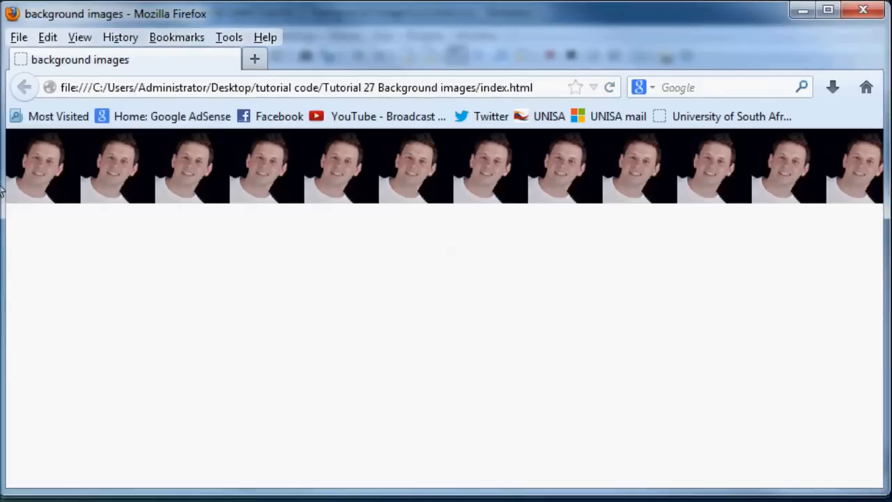
mouse_move(26, 187)
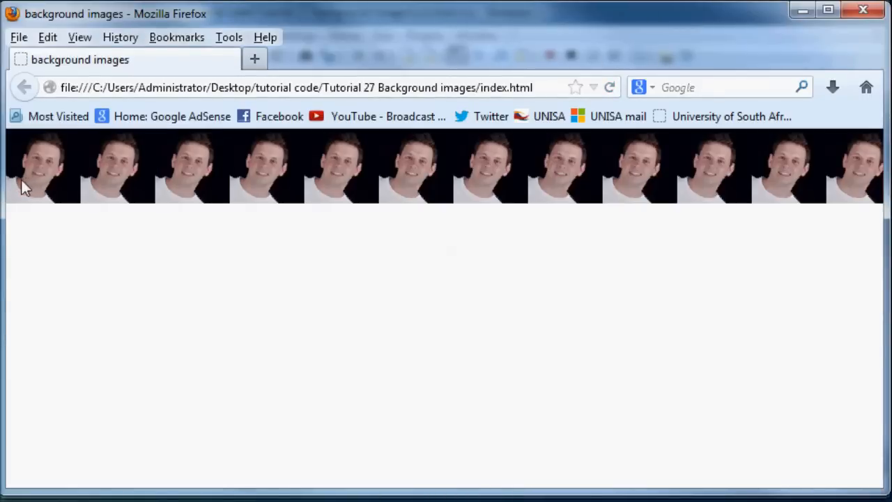
mouse_move(875, 72)
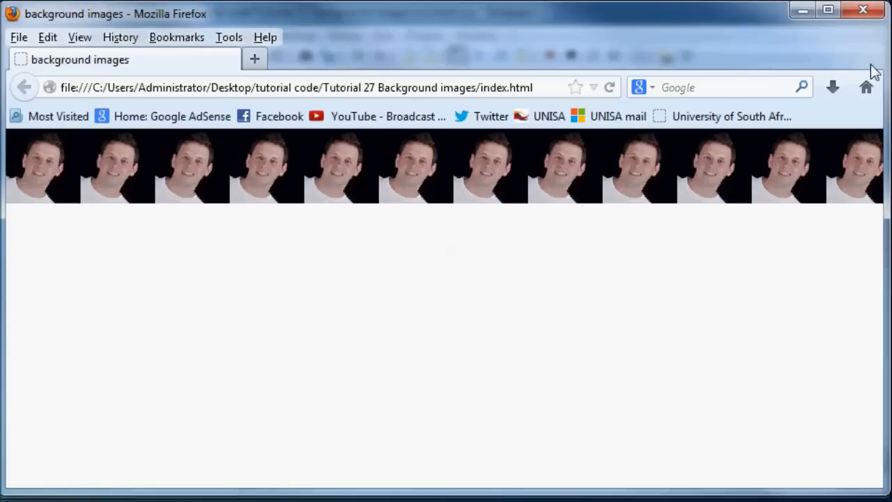
mouse_move(355, 34)
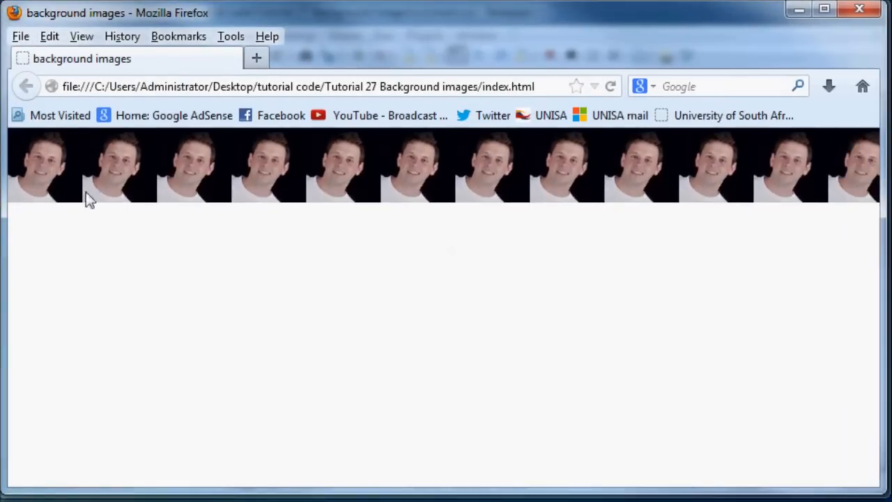
mouse_move(94, 166)
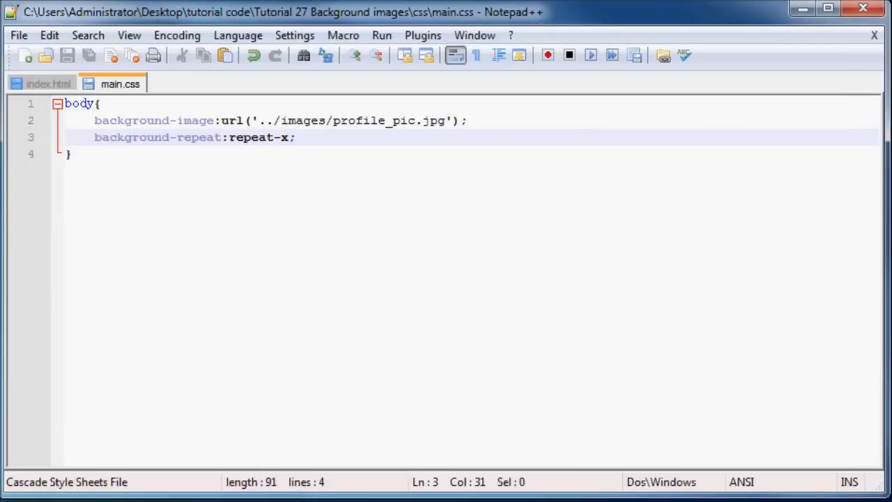
key("Backspace")
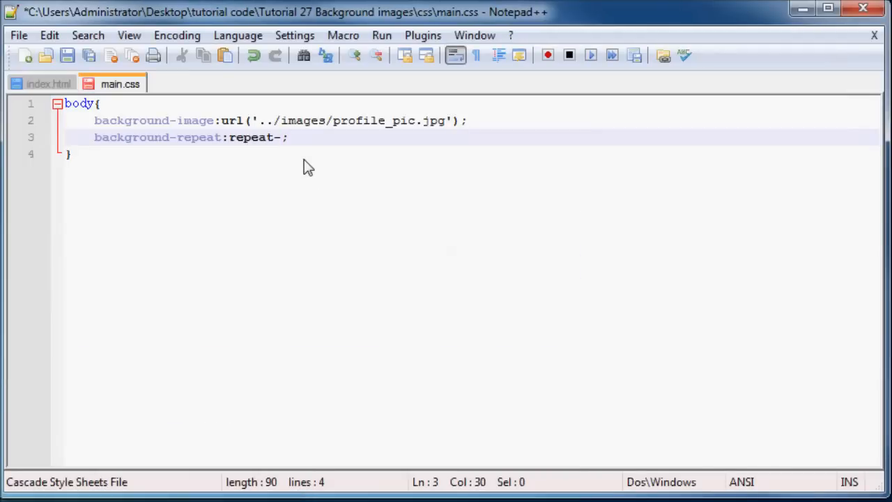
type("y")
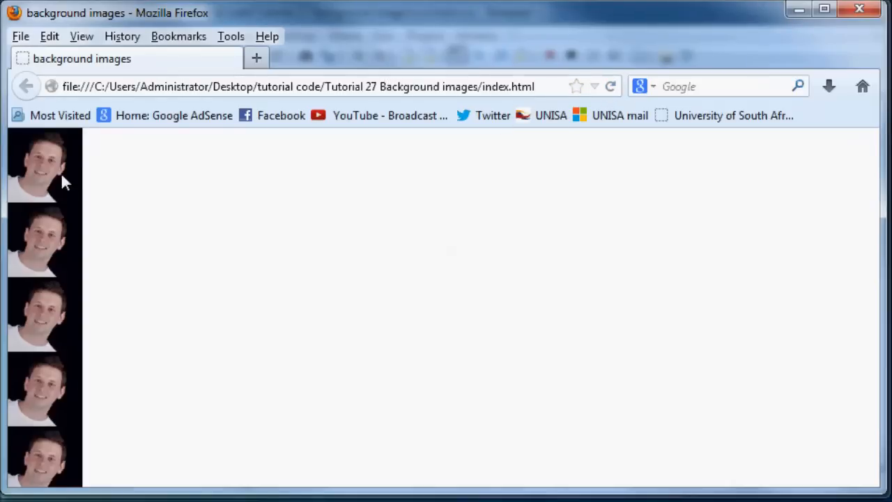
mouse_move(56, 478)
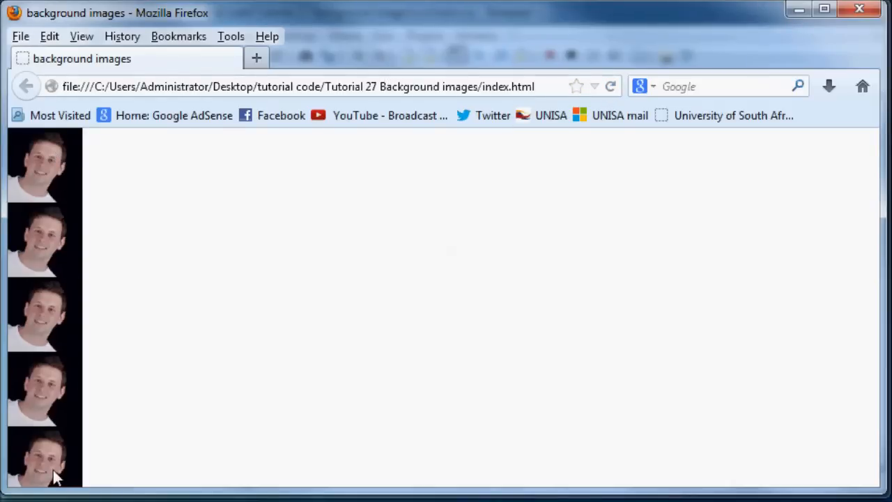
mouse_move(516, 249)
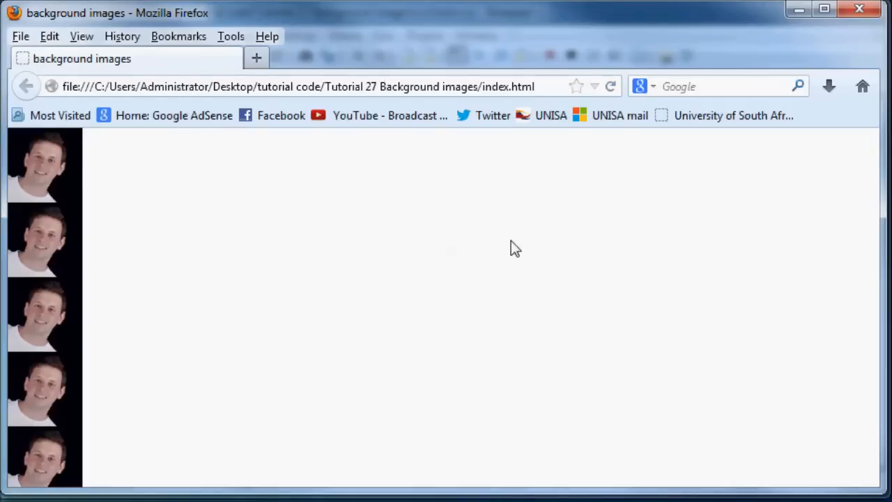
mouse_move(311, 183)
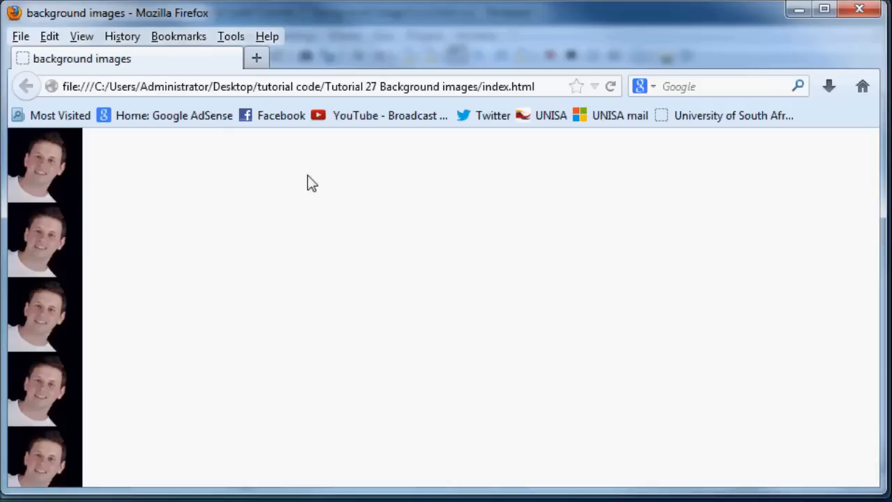
mouse_move(329, 165)
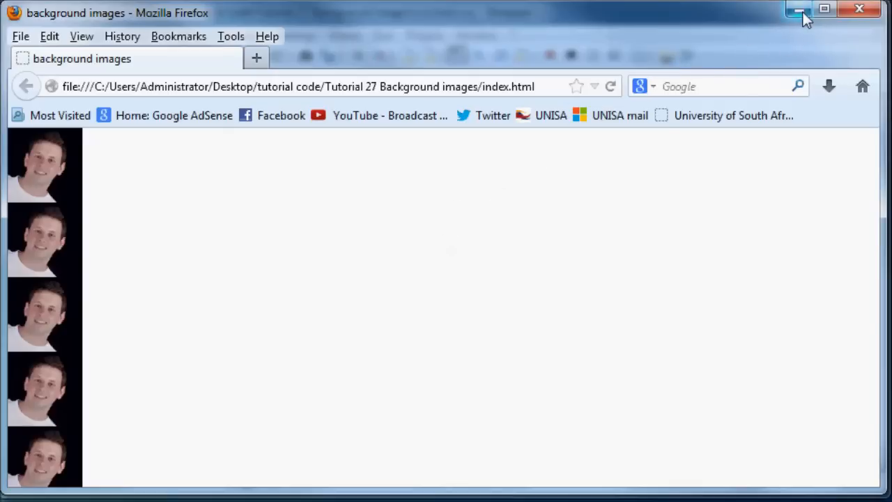
Point the image to smiley.jpg, delete the background-repeat line, and save
left_click(798, 10)
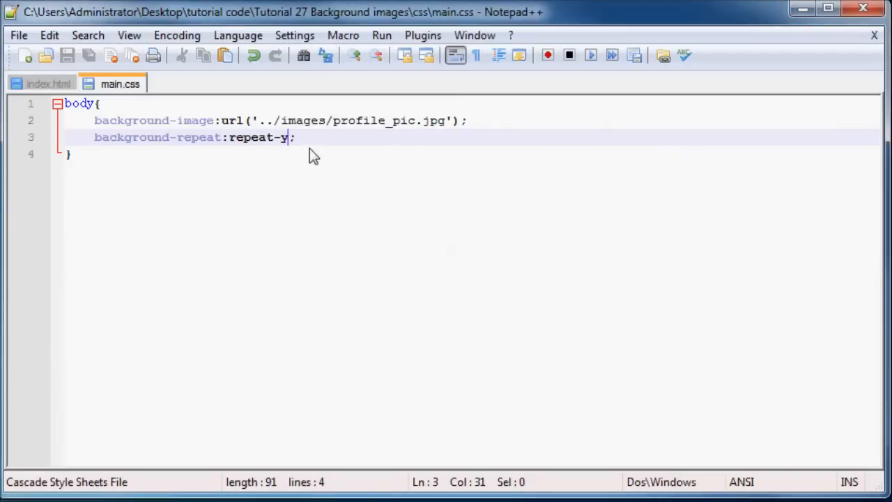
mouse_move(391, 129)
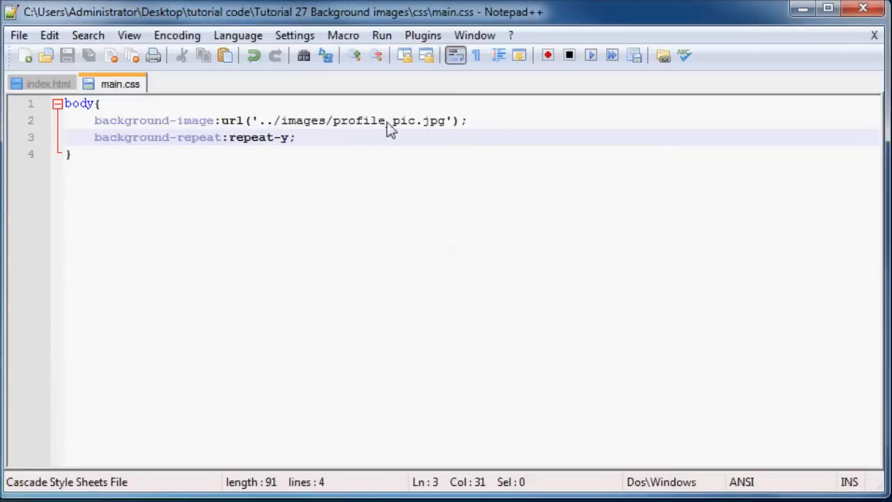
double_click(373, 120)
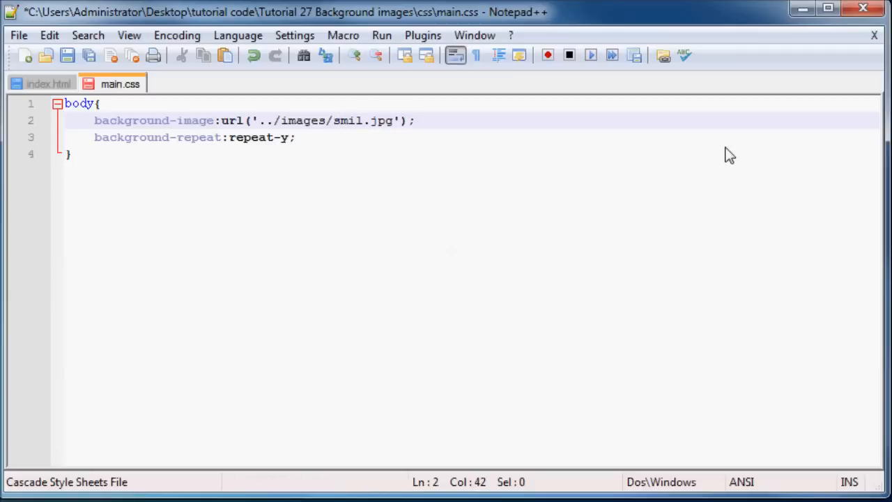
type("ey")
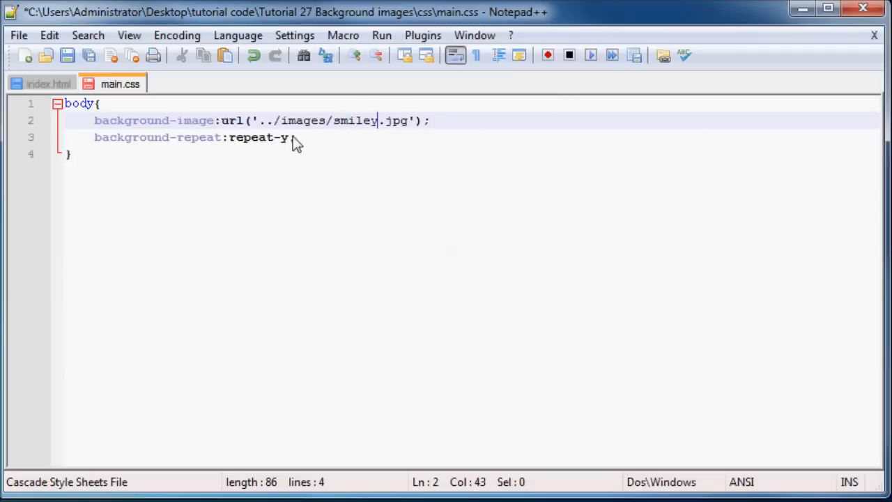
left_click(296, 137)
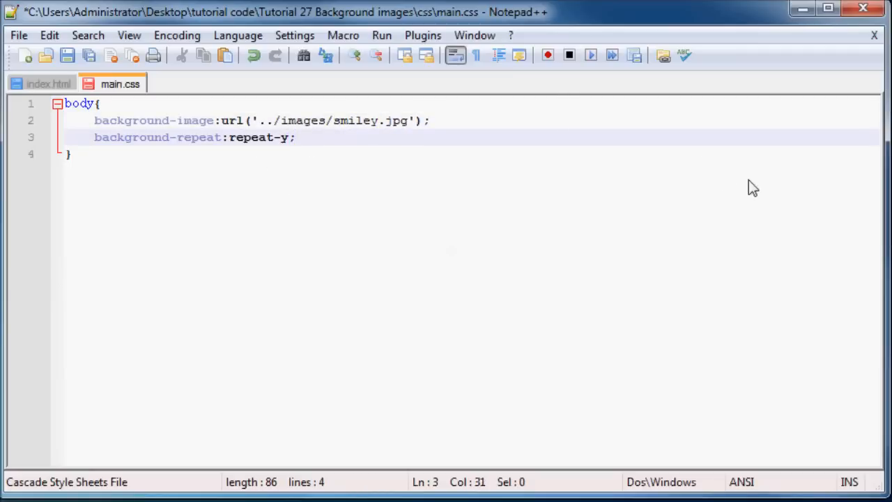
key("BackSpace")
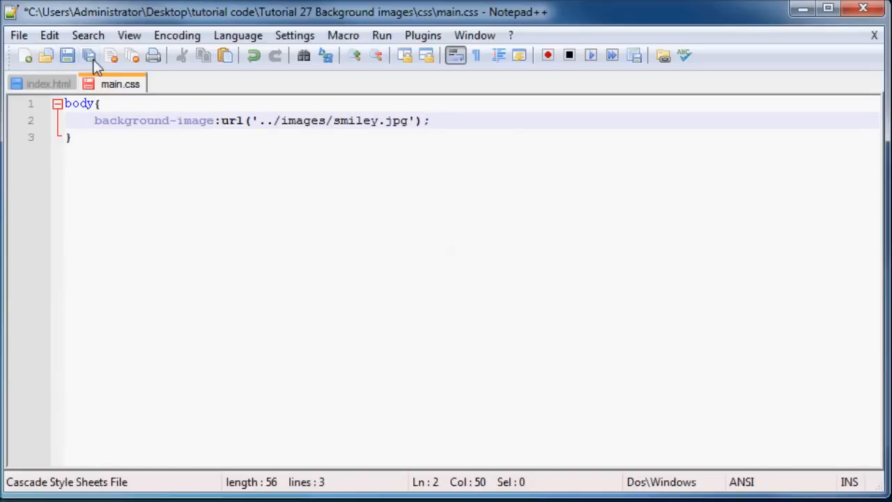
left_click(67, 55)
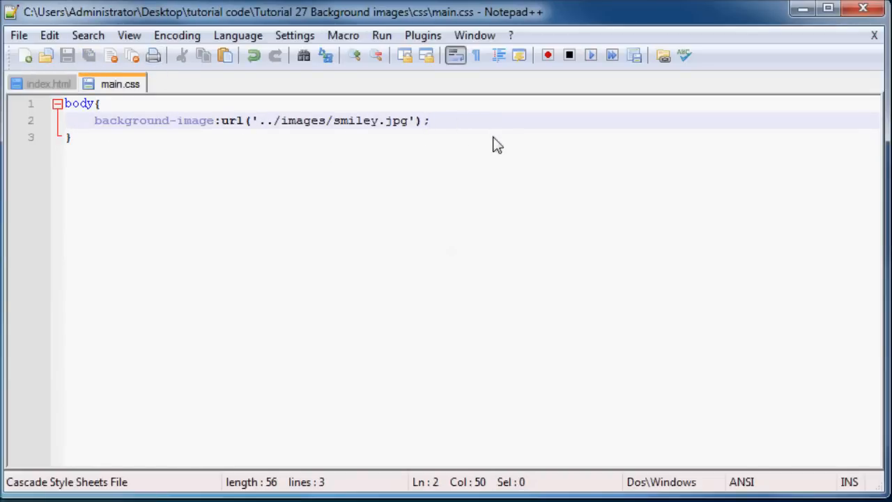
Add background-color:#272727; to the body rule and save main.css
type("na")
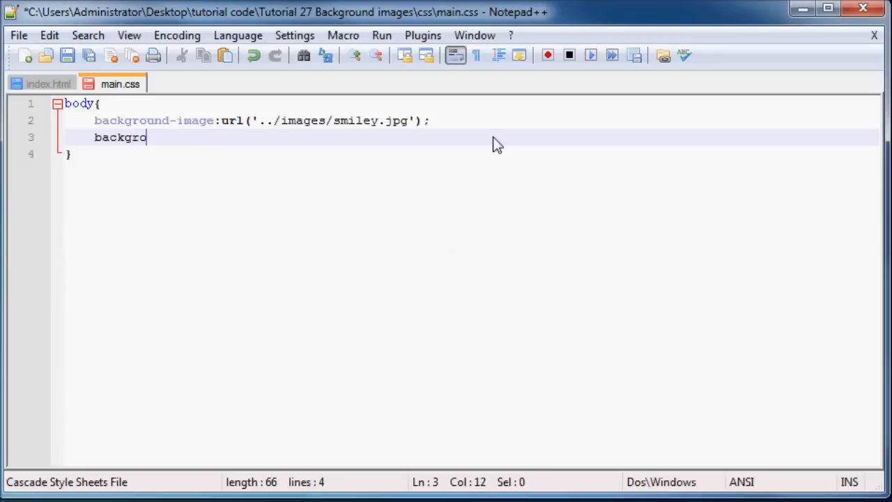
type("und")
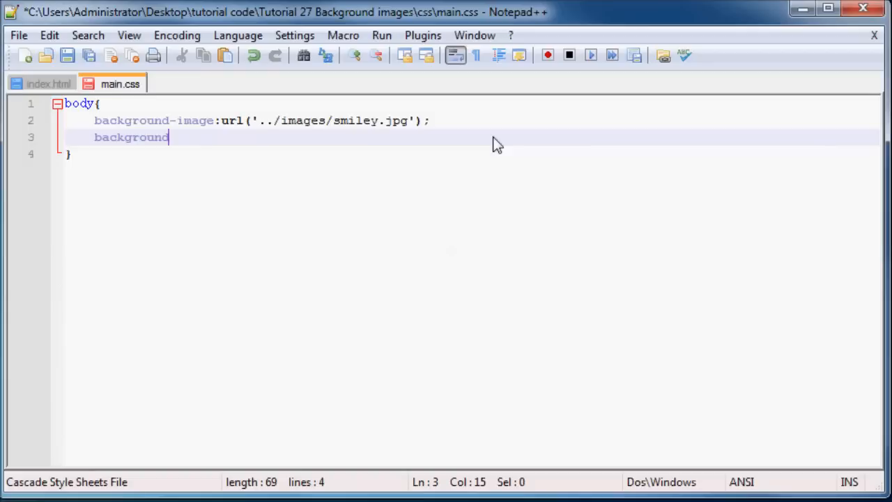
type("-c")
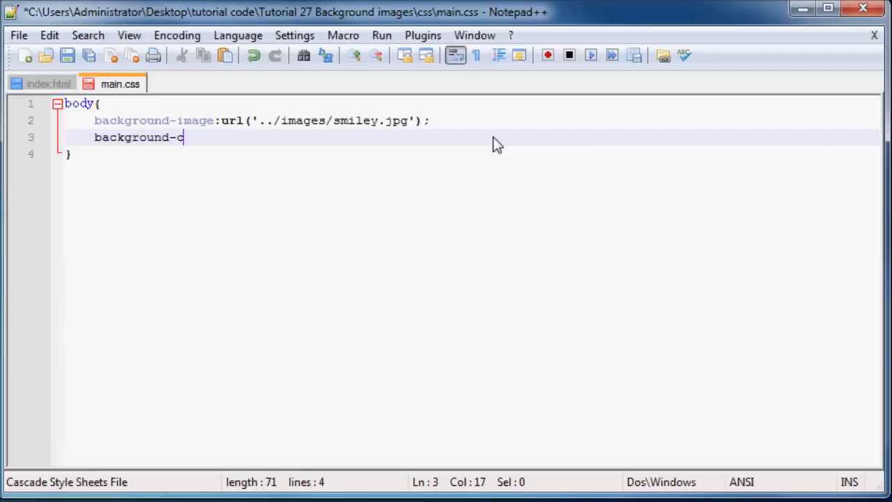
type("olor:")
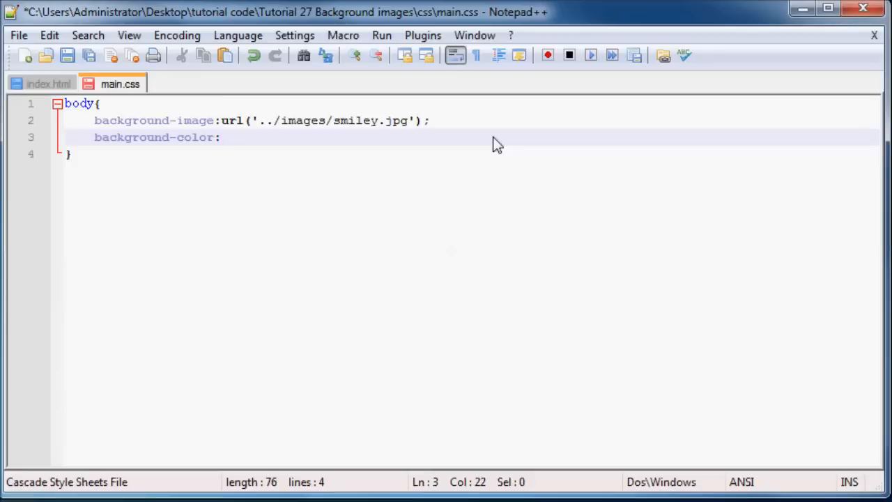
type("#")
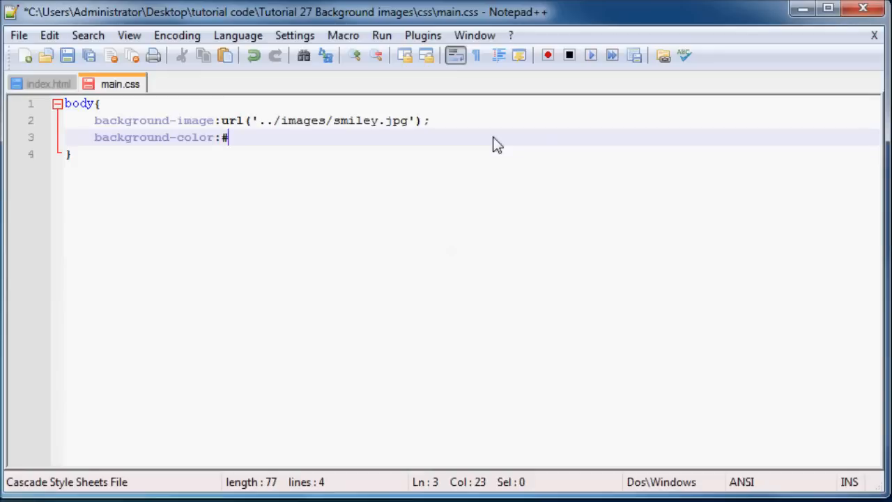
type("2")
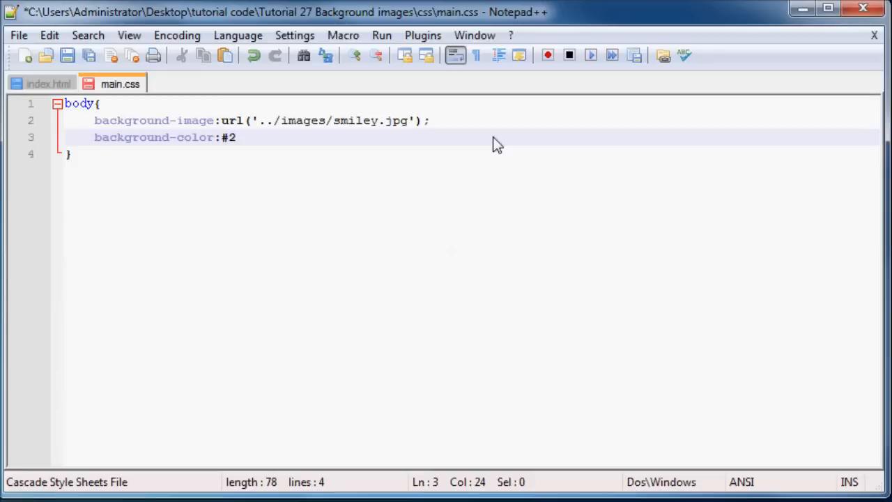
type("72727")
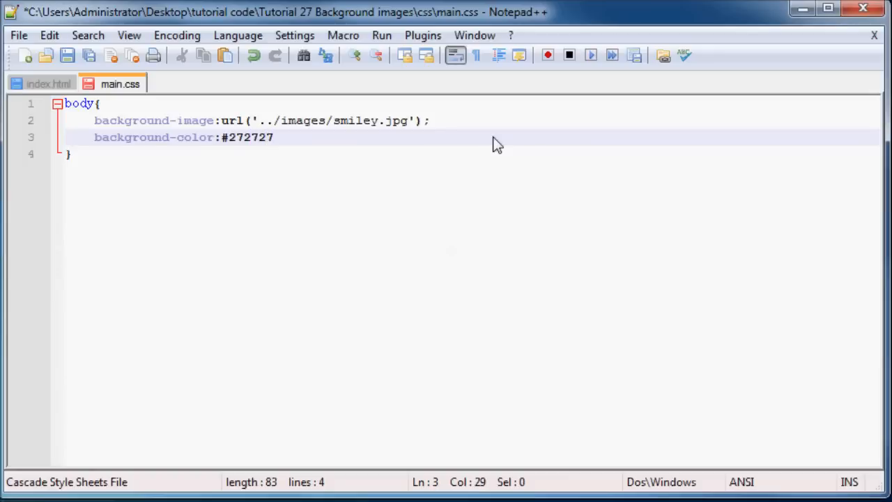
type(";")
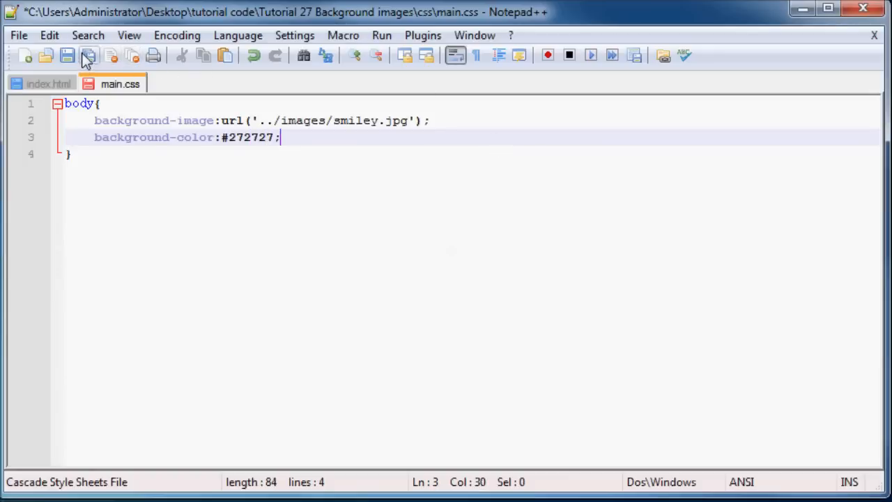
left_click(67, 56)
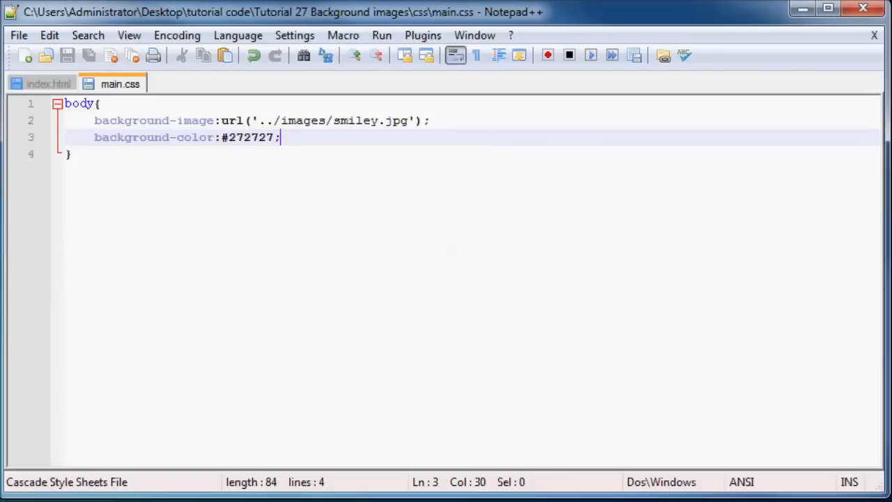
left_click(611, 86)
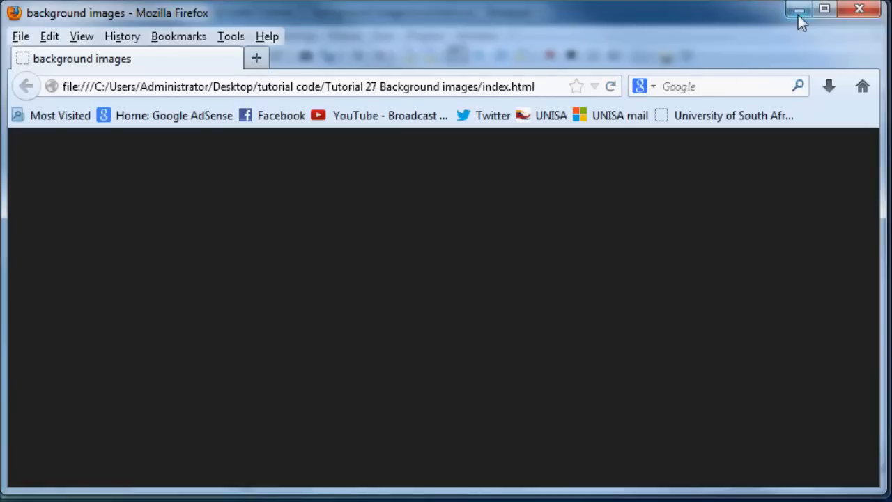
Confirm Firefox shows a plain dark grey page, then minimize the browser
left_click(798, 9)
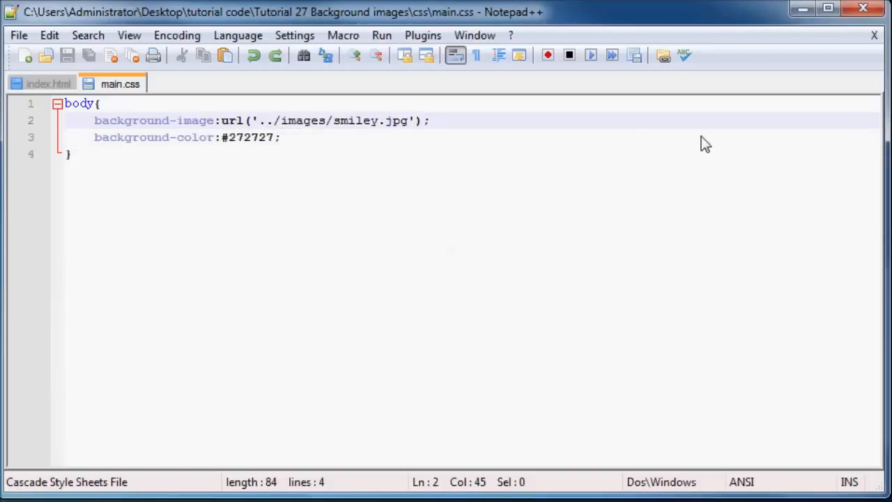
Change the background-image url extension from jpg to png, making it smiley.png
type("png")
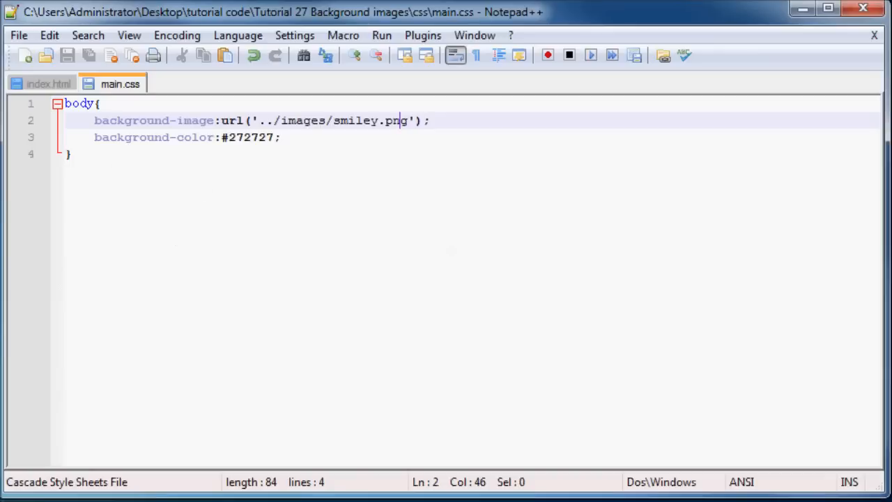
mouse_move(382, 36)
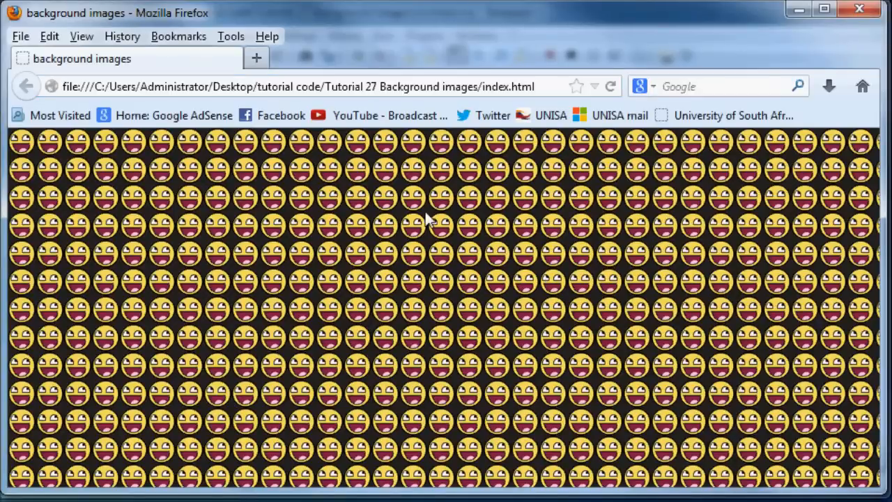
mouse_move(540, 152)
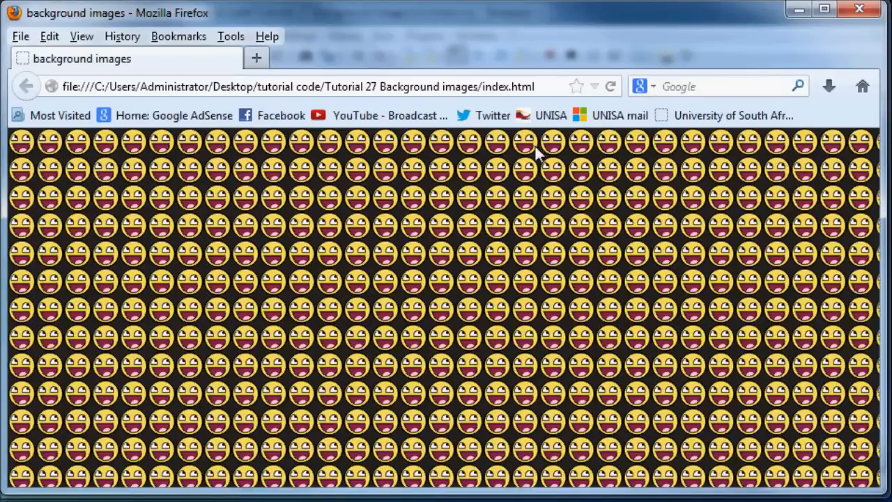
mouse_move(63, 296)
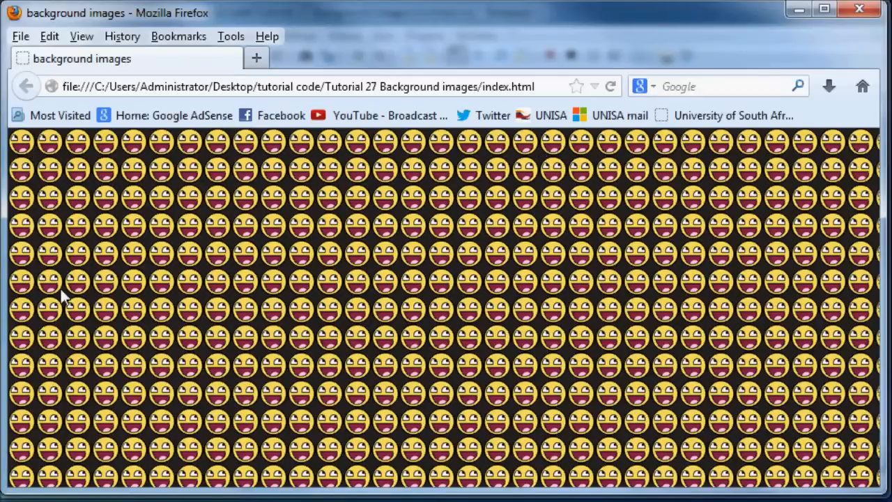
mouse_move(687, 153)
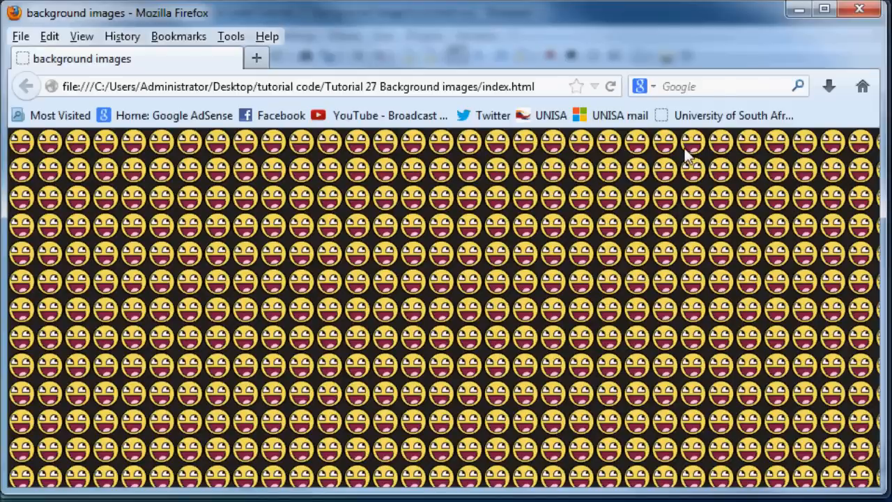
mouse_move(209, 251)
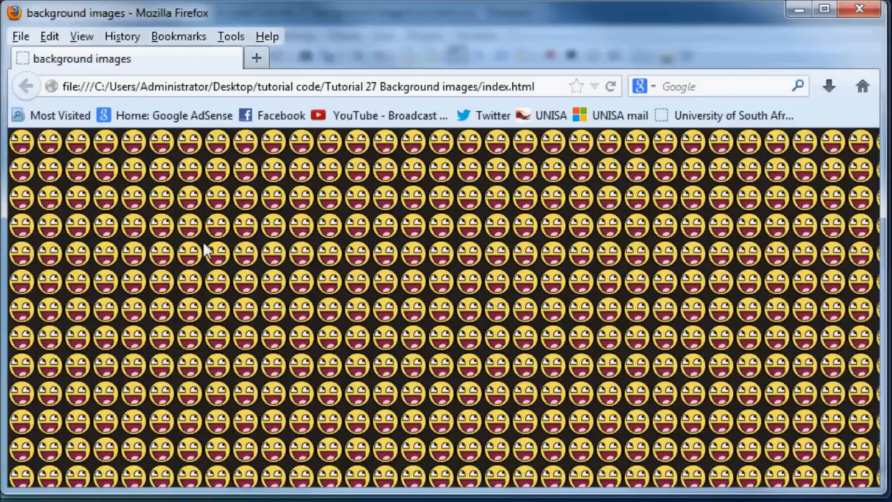
mouse_move(397, 252)
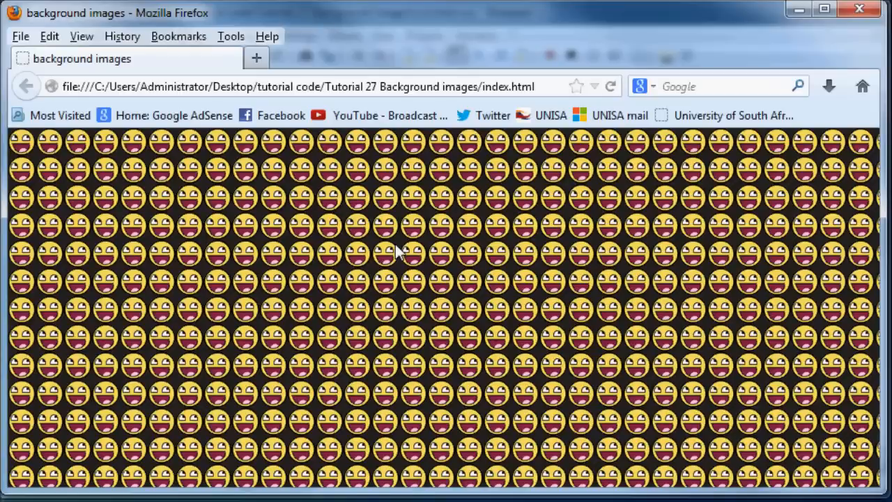
mouse_move(56, 171)
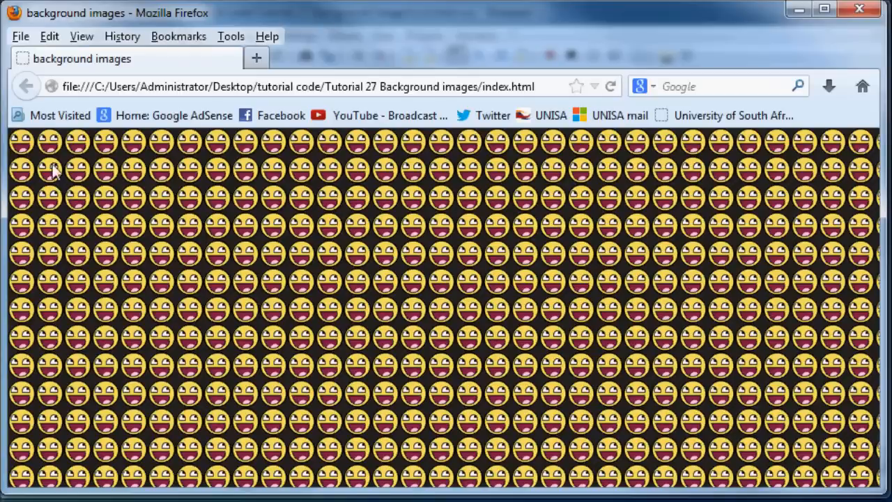
mouse_move(630, 373)
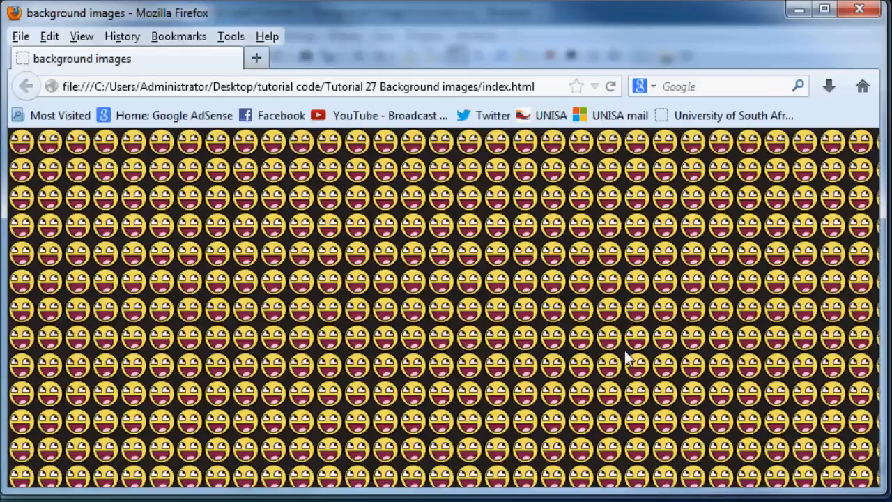
mouse_move(519, 387)
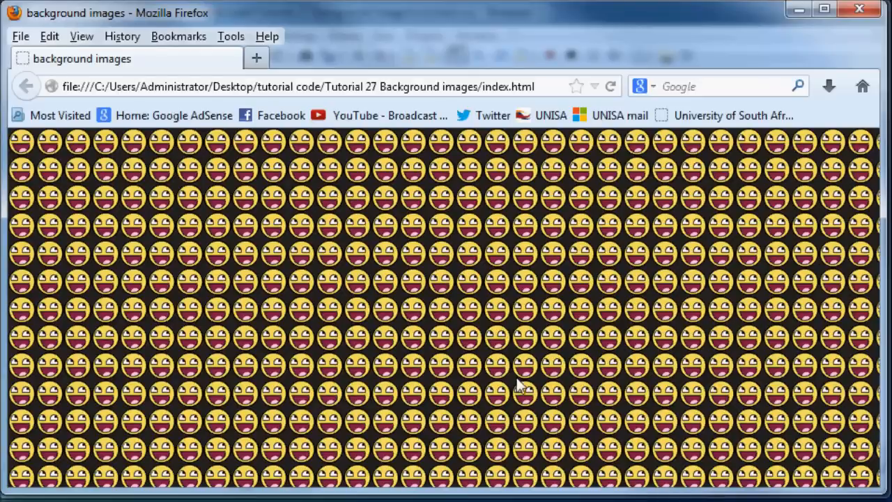
mouse_move(523, 387)
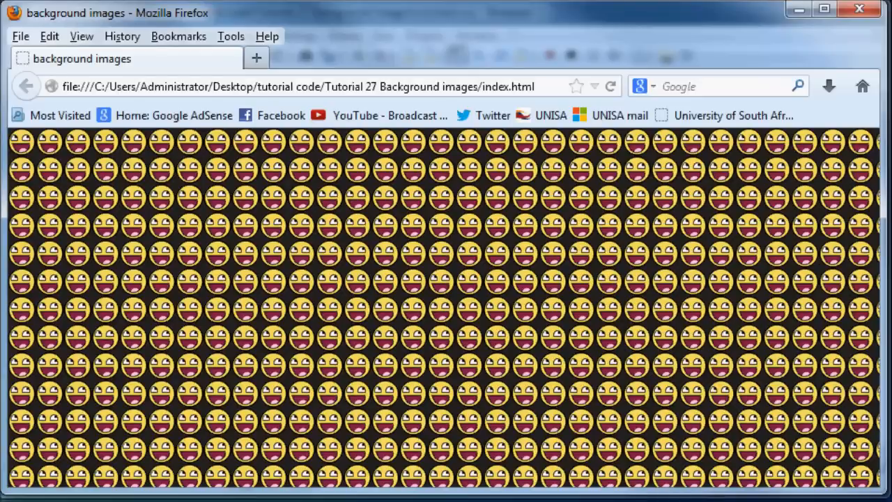
mouse_move(411, 488)
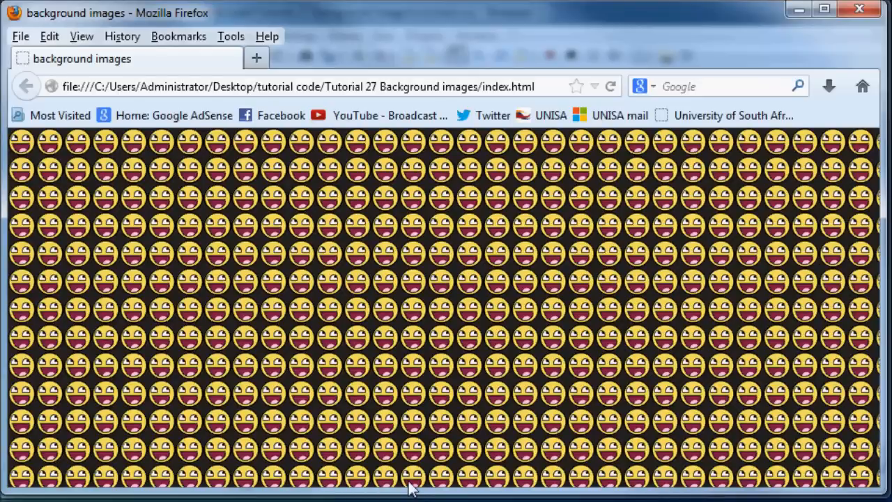